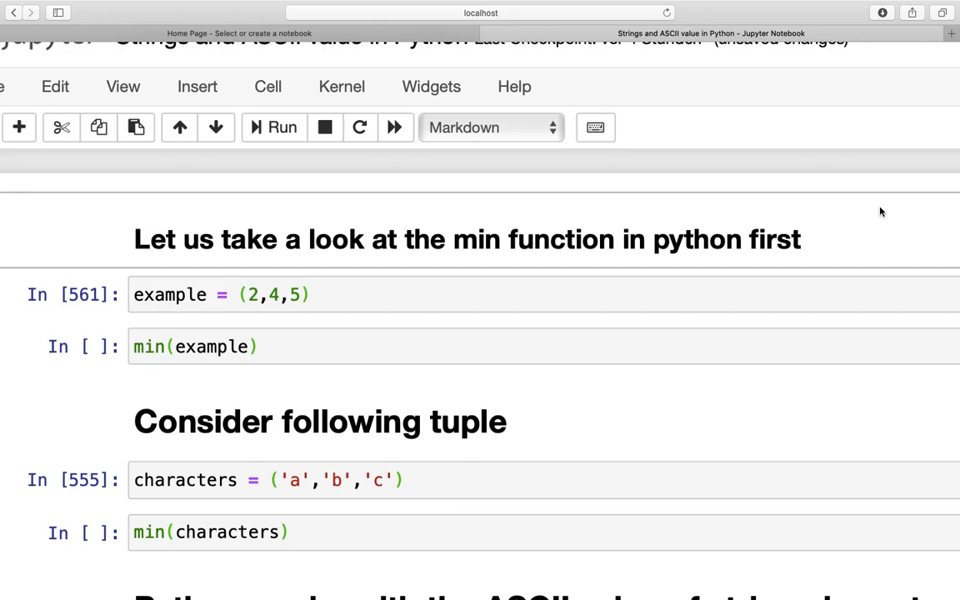
{"action": "mouse_move", "coordinate": [181, 299]}
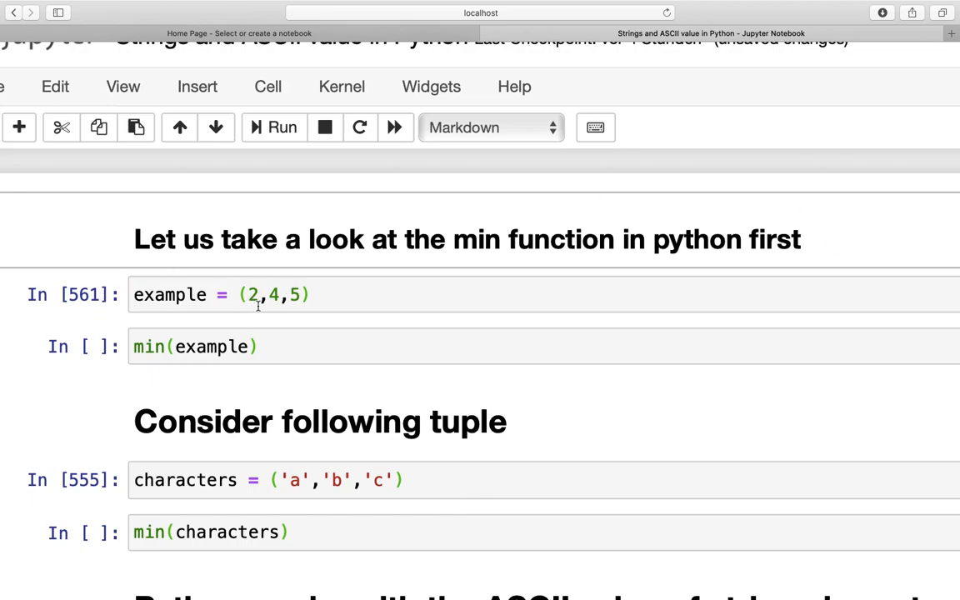
Step: Run min(example) on the number tuple, then change it to (6,4,5) so min gives 4
{"action": "left_click", "coordinate": [250, 293]}
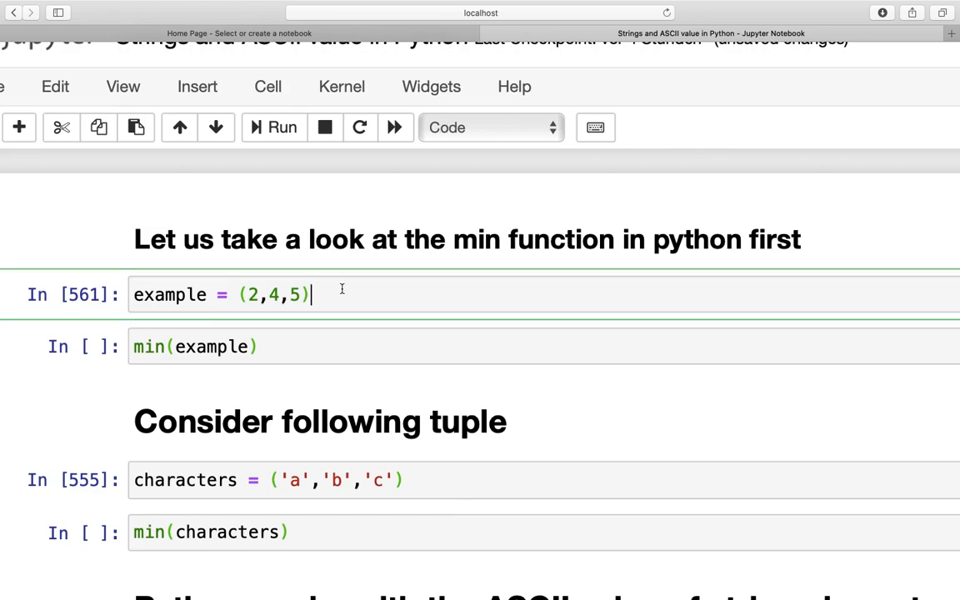
{"action": "mouse_move", "coordinate": [305, 348]}
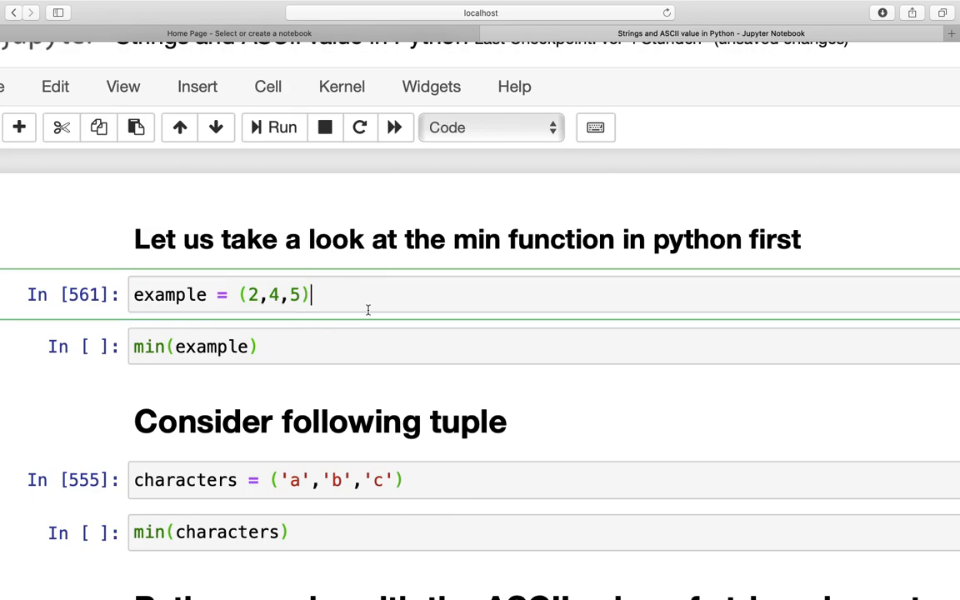
{"action": "left_click", "coordinate": [282, 126]}
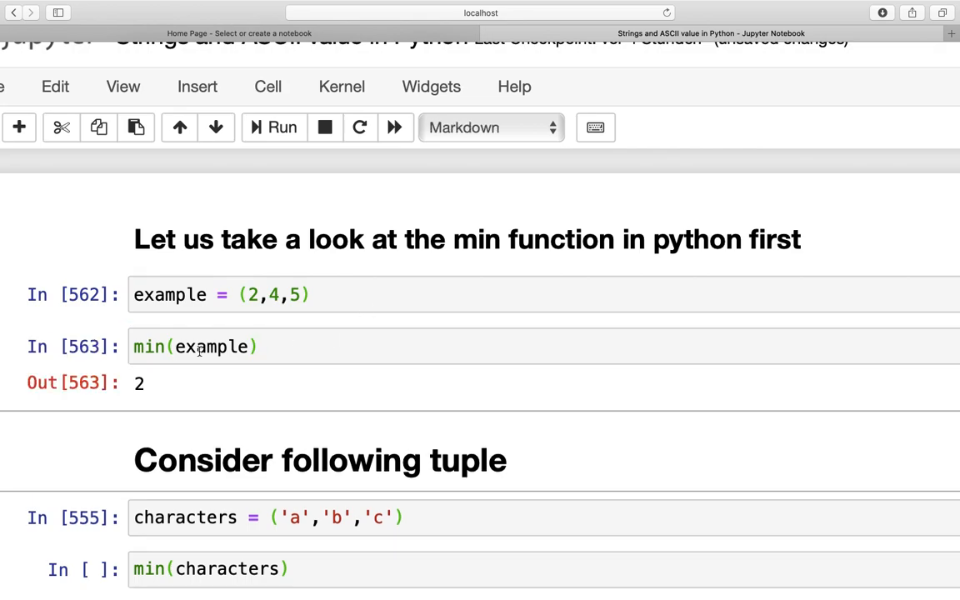
{"action": "mouse_move", "coordinate": [227, 337]}
{"action": "type", "text": "3"}
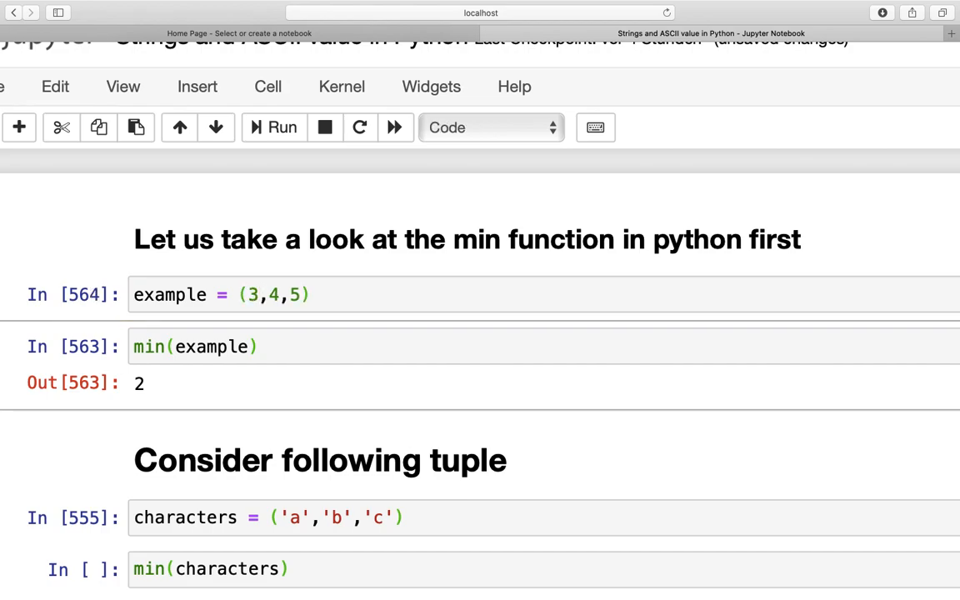
{"action": "left_click", "coordinate": [490, 127]}
{"action": "type", "text": "6"}
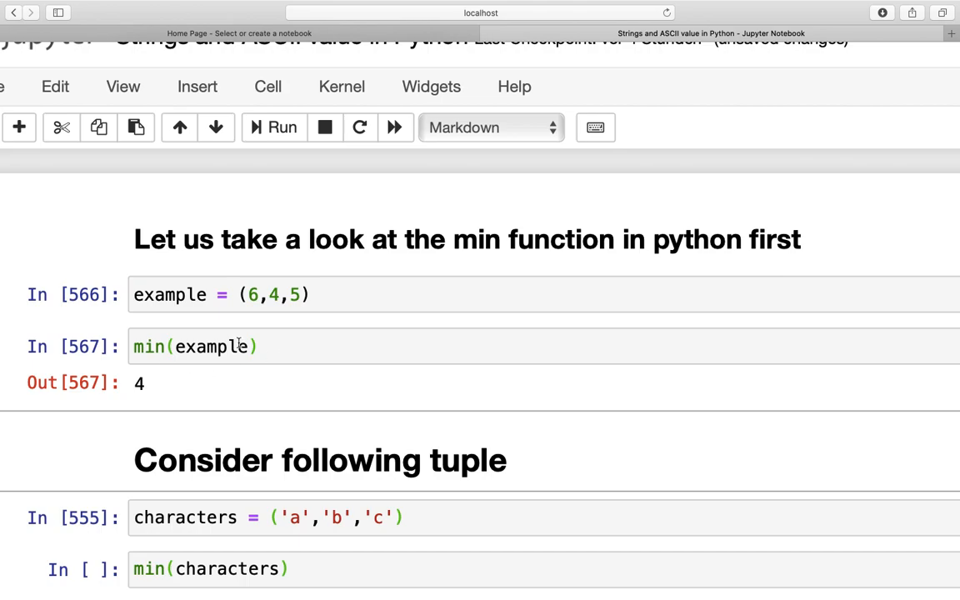
{"action": "mouse_move", "coordinate": [60, 358]}
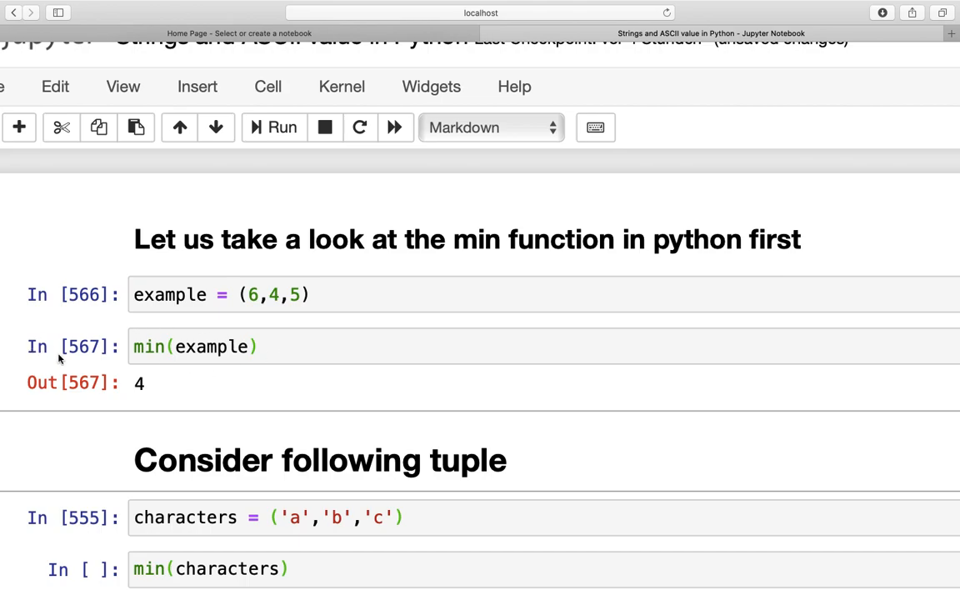
Step: Run min(characters) giving 'a', then edit the tuple to ('a','B','c') so min gives 'B'
{"action": "scroll", "scroll_direction": "down", "scroll_amount": 3}
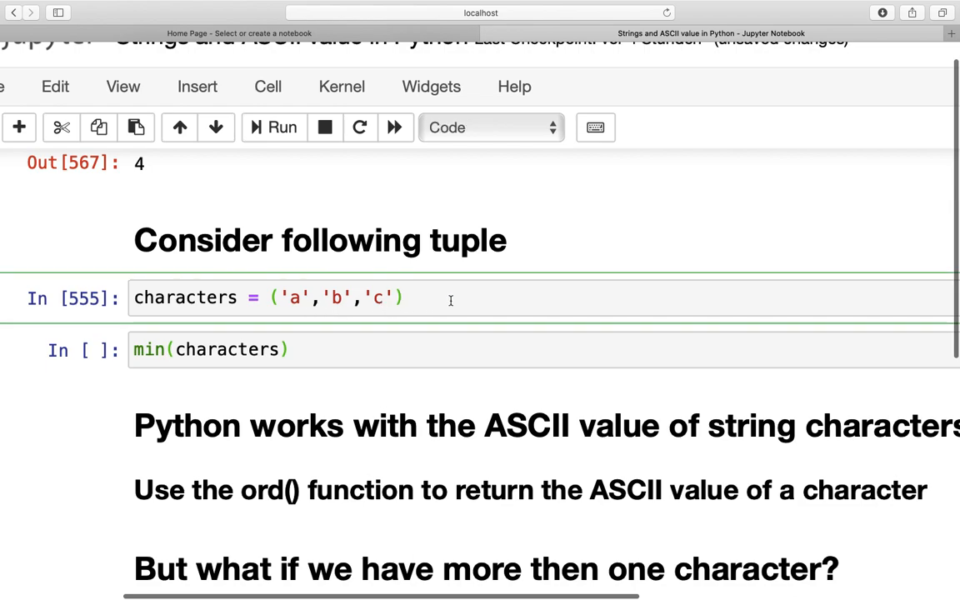
{"action": "left_click", "coordinate": [283, 127]}
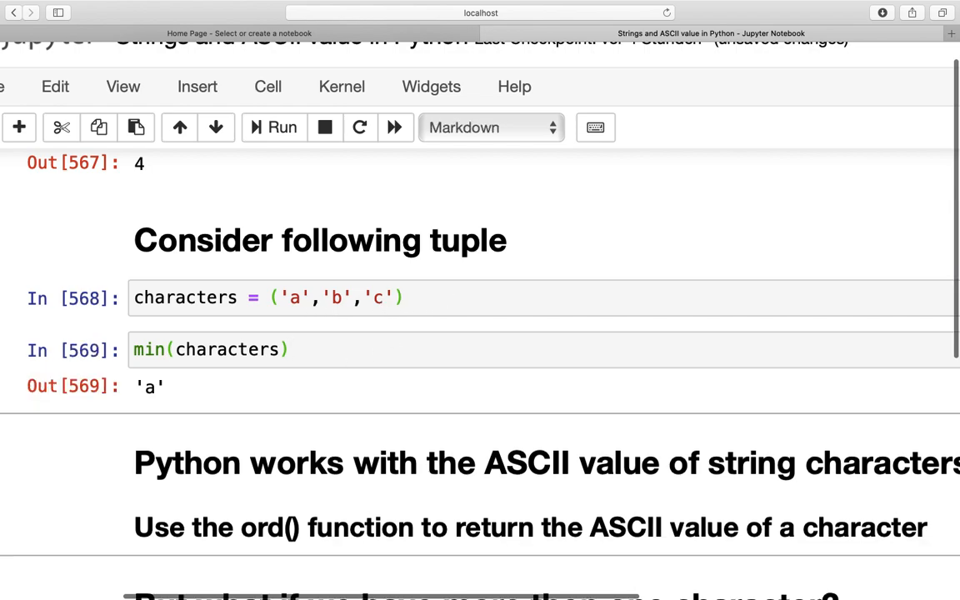
{"action": "mouse_move", "coordinate": [160, 379]}
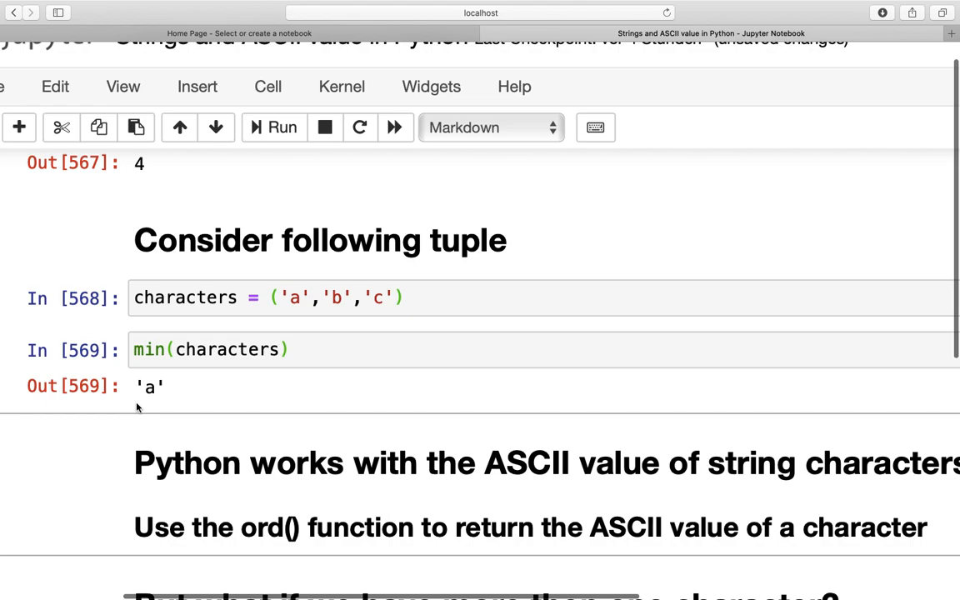
{"action": "left_click", "coordinate": [342, 297]}
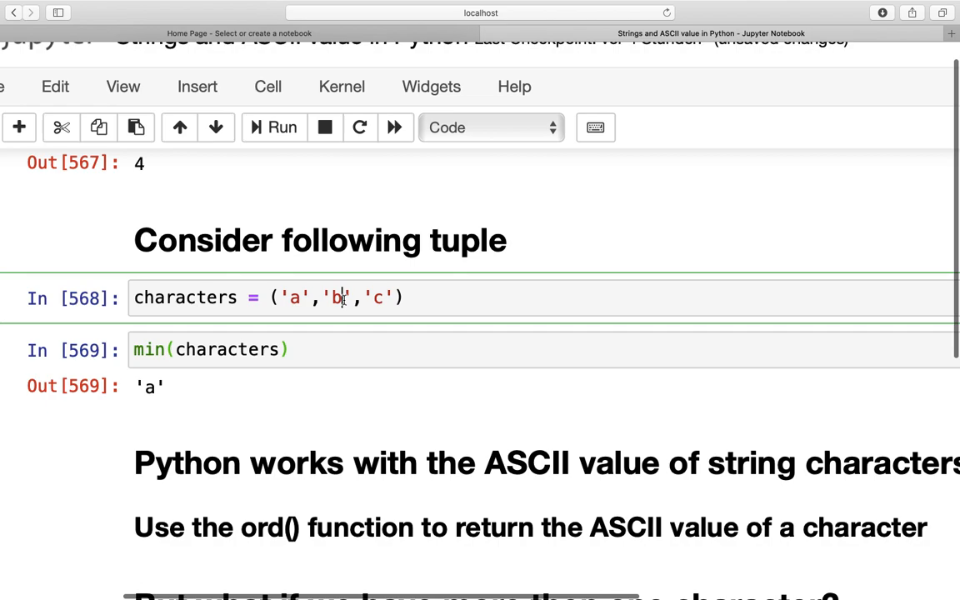
{"action": "type", "text": "B"}
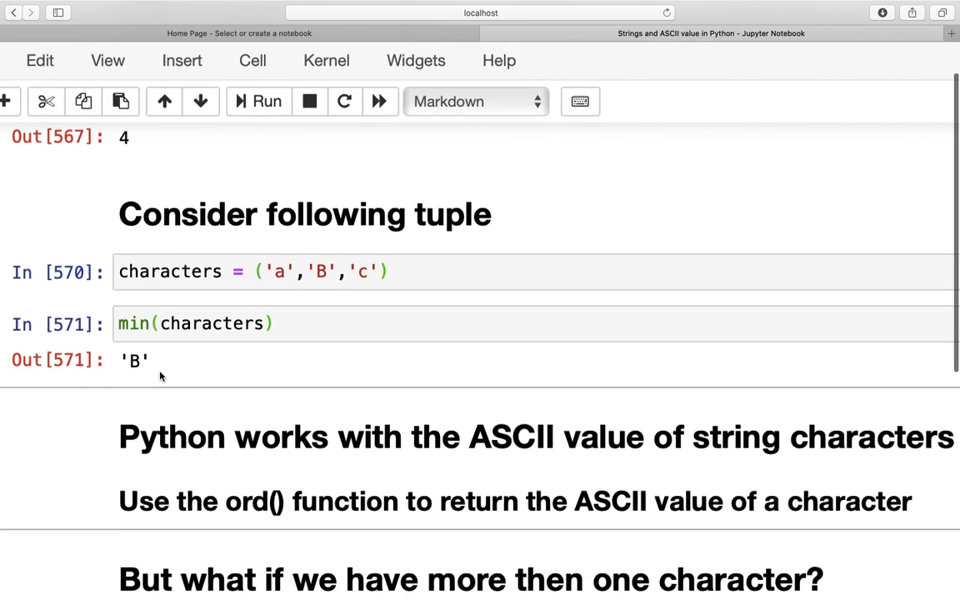
Step: Evaluate ord('a') and ord('b') in new cells to get 97 and 98
{"action": "scroll", "scroll_direction": "down", "scroll_amount": 3}
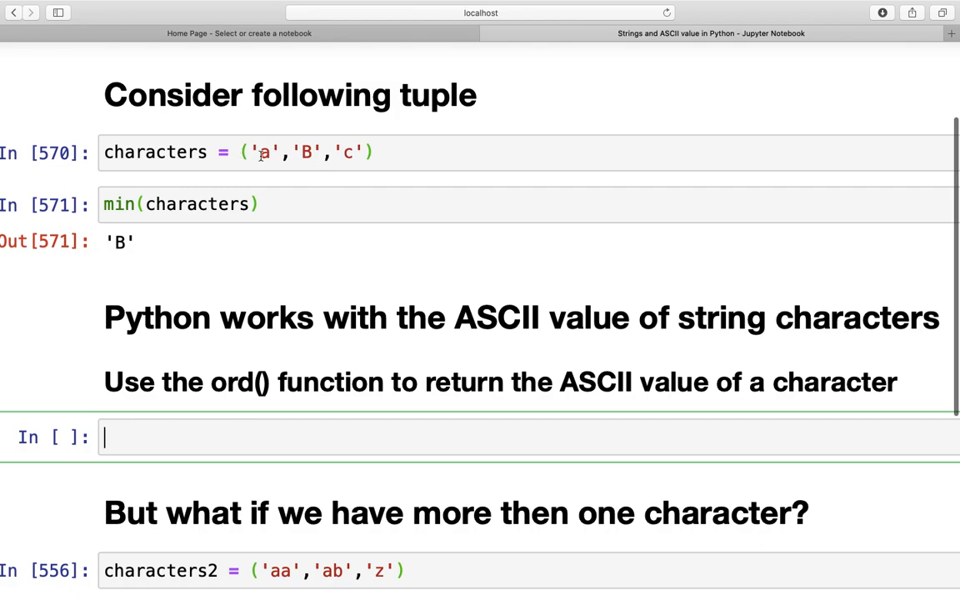
{"action": "mouse_move", "coordinate": [274, 157]}
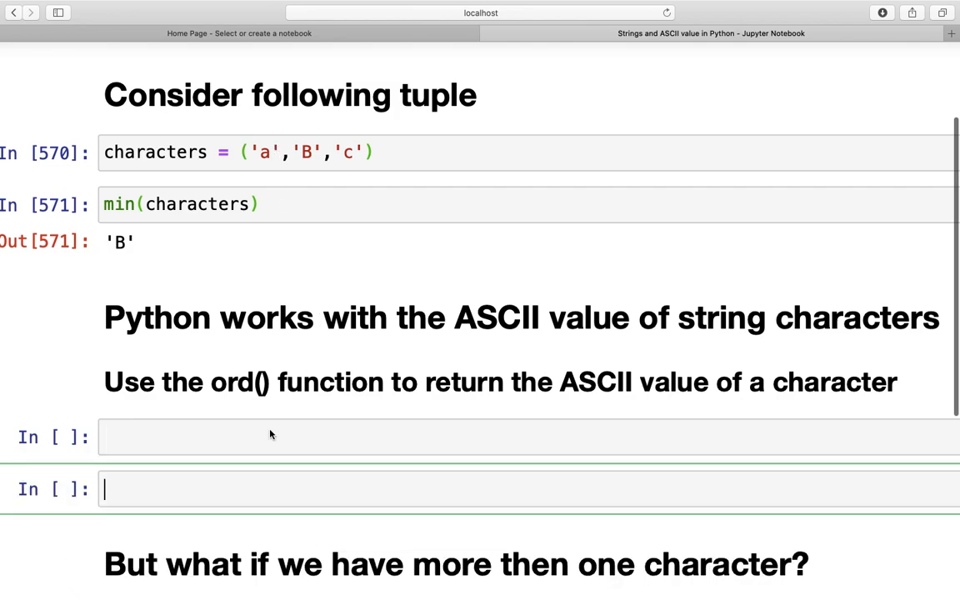
{"action": "type", "text": "ord"}
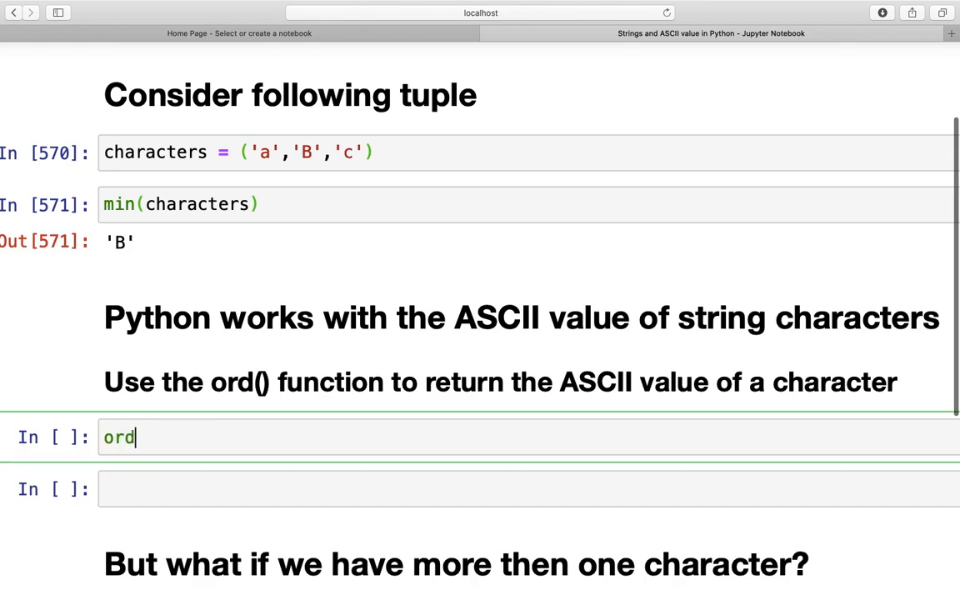
{"action": "type", "text": "('a')"}
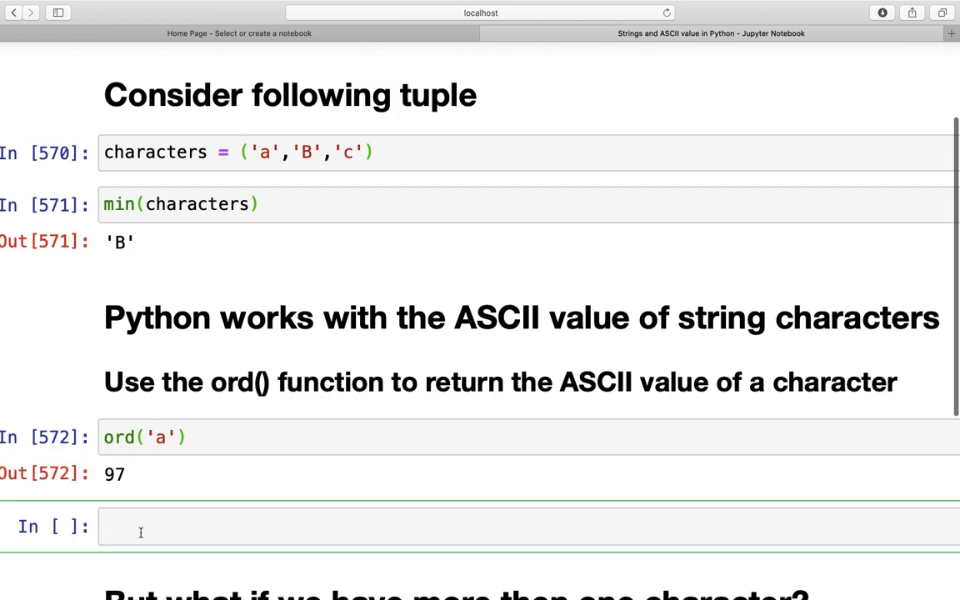
{"action": "type", "text": "ord()"}
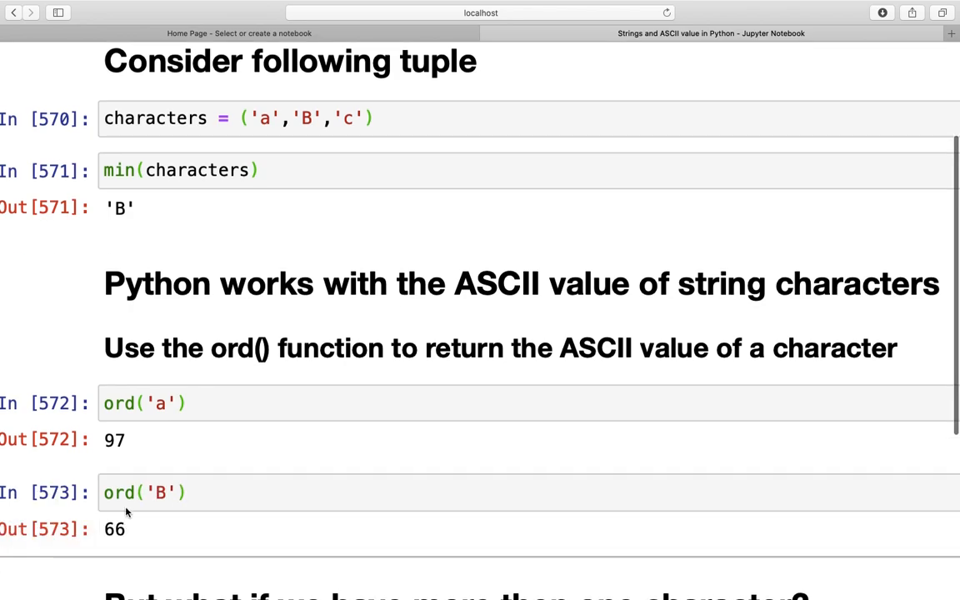
{"action": "mouse_move", "coordinate": [117, 225]}
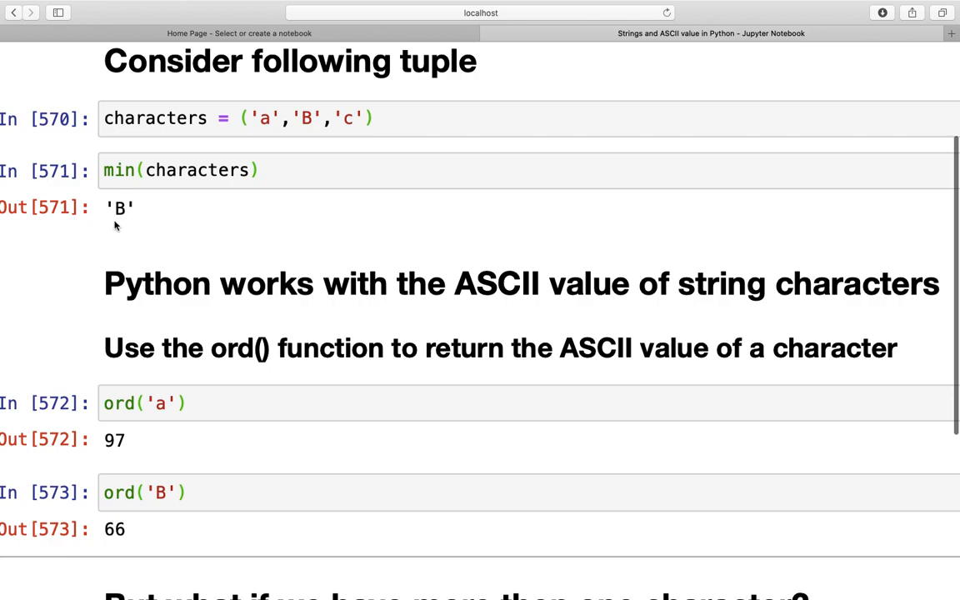
{"action": "mouse_move", "coordinate": [148, 210]}
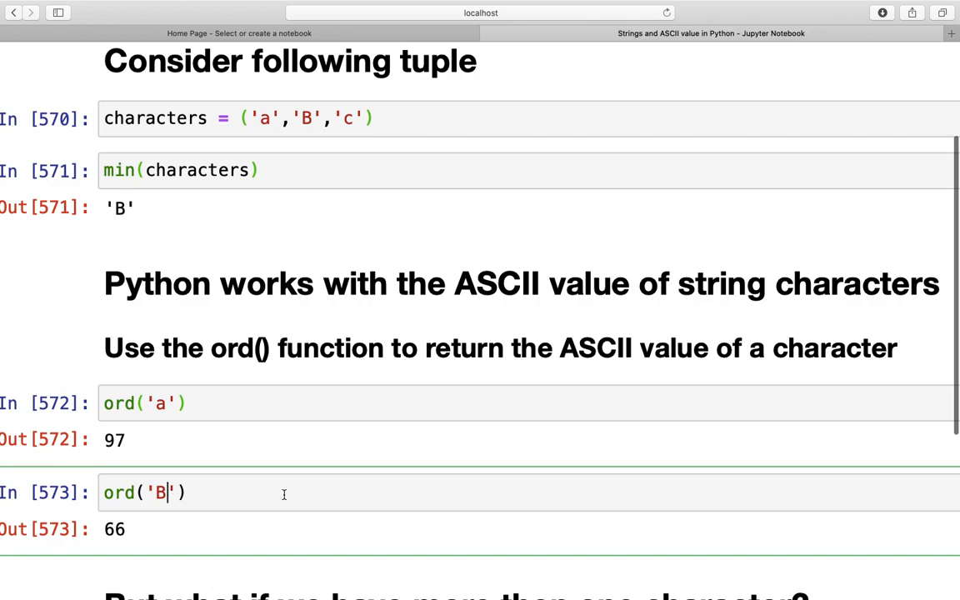
{"action": "type", "text": "b"}
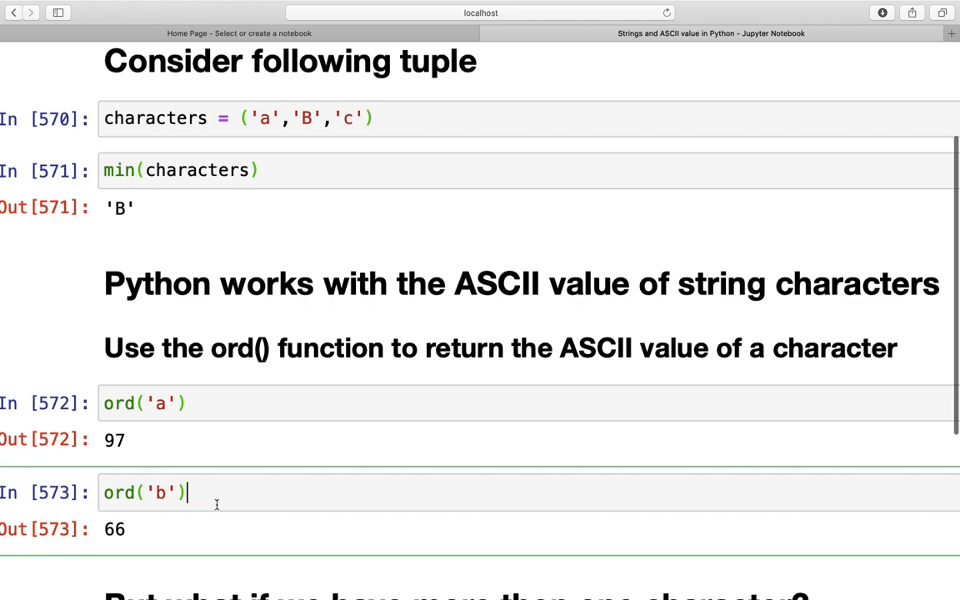
{"action": "key", "text": "Shift+Return"}
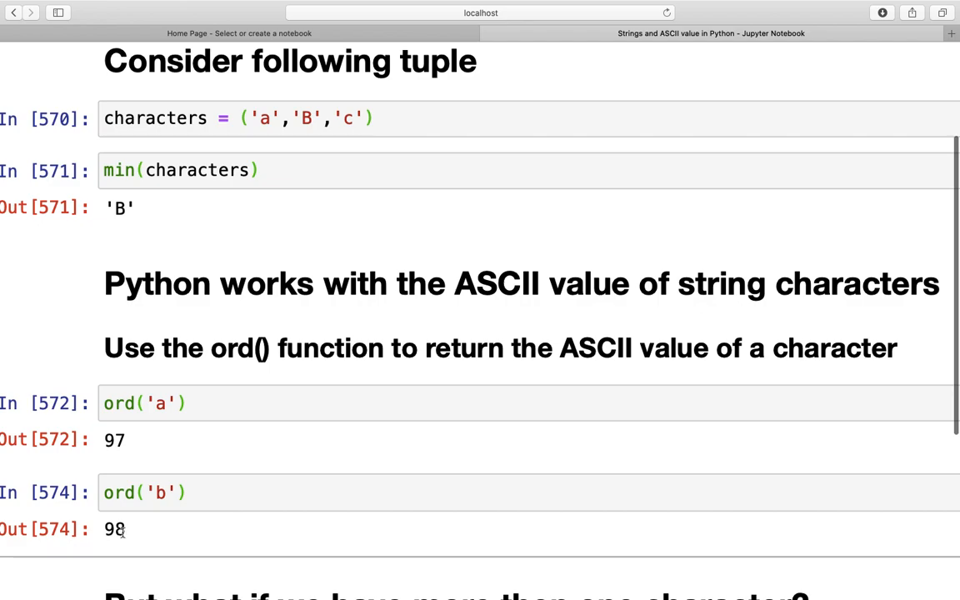
{"action": "mouse_move", "coordinate": [147, 427]}
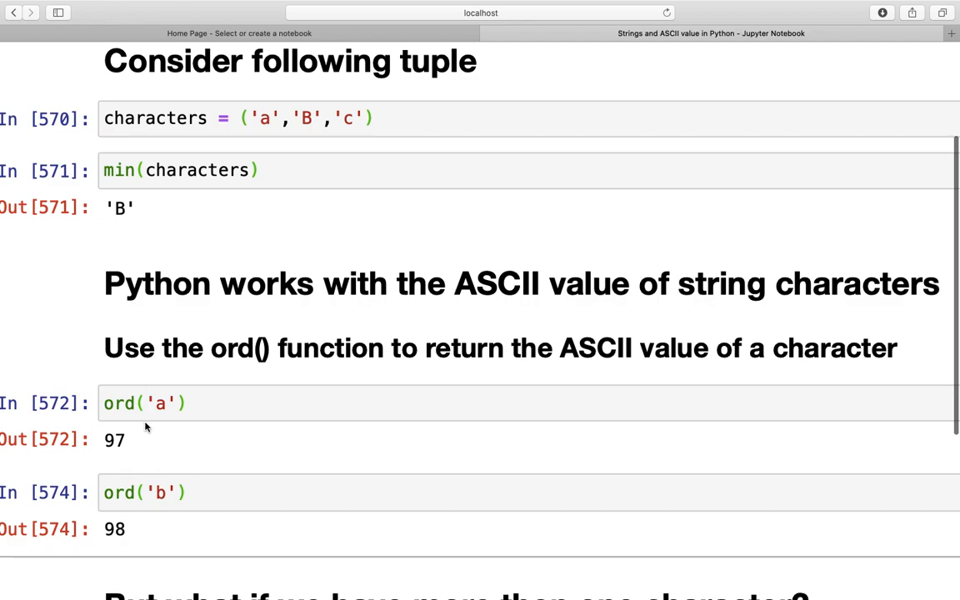
Step: Run min(characters2) giving 'aa', try ord('aa') to see the TypeError, then restore ord('a')
{"action": "scroll", "scroll_direction": "down", "scroll_amount": 3}
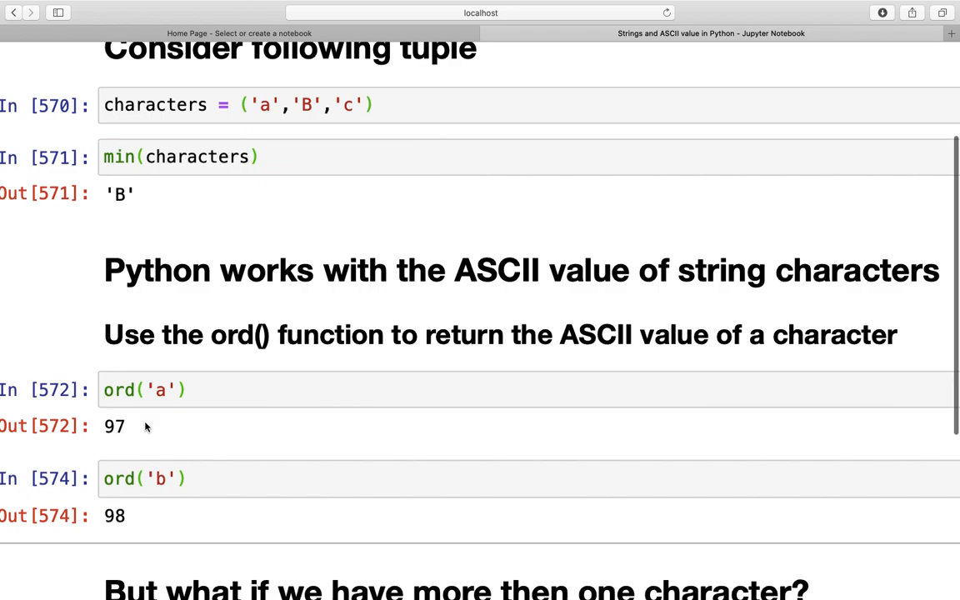
{"action": "scroll", "scroll_direction": "down", "scroll_amount": 3}
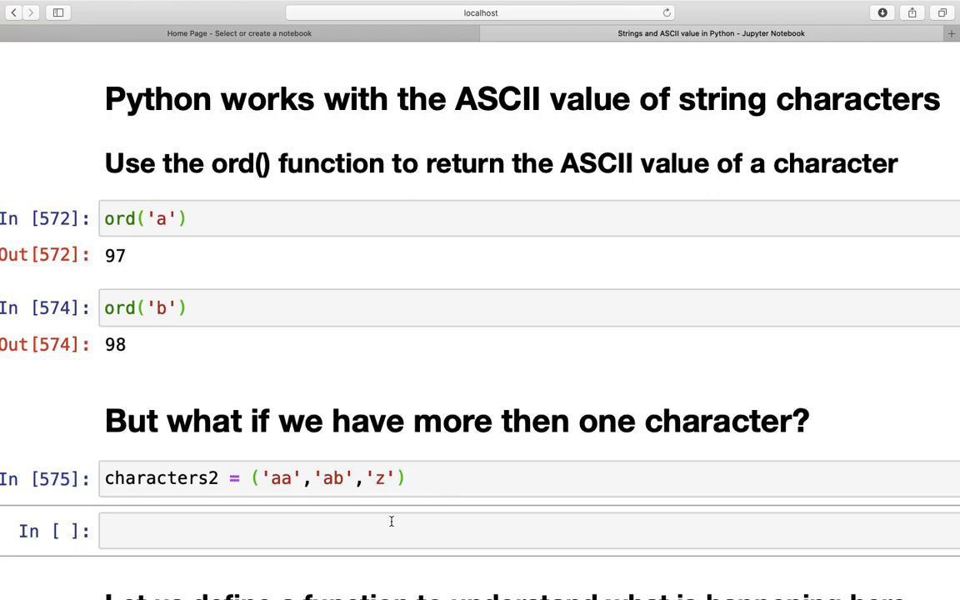
{"action": "type", "text": "min(chara"}
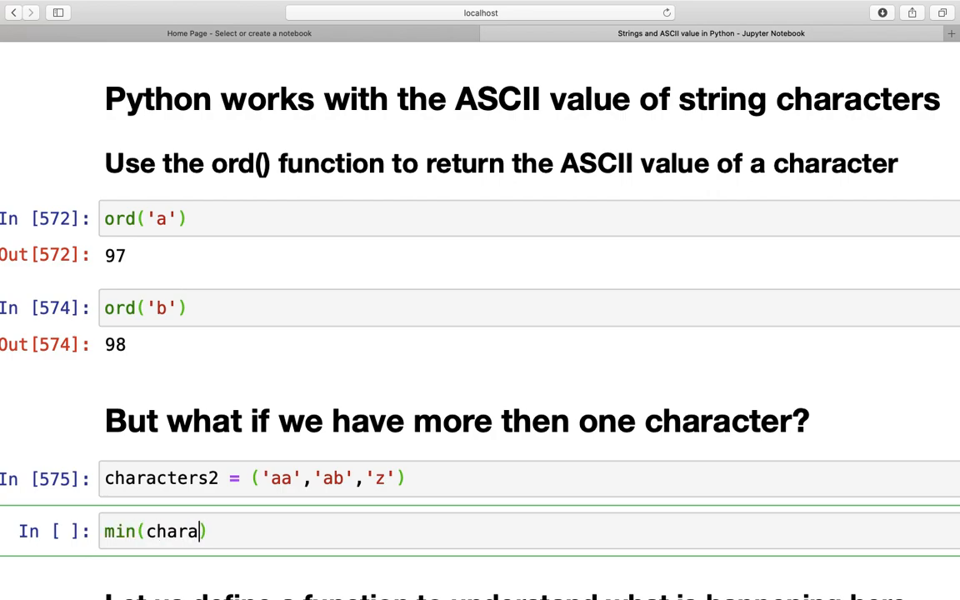
{"action": "type", "text": "cters2"}
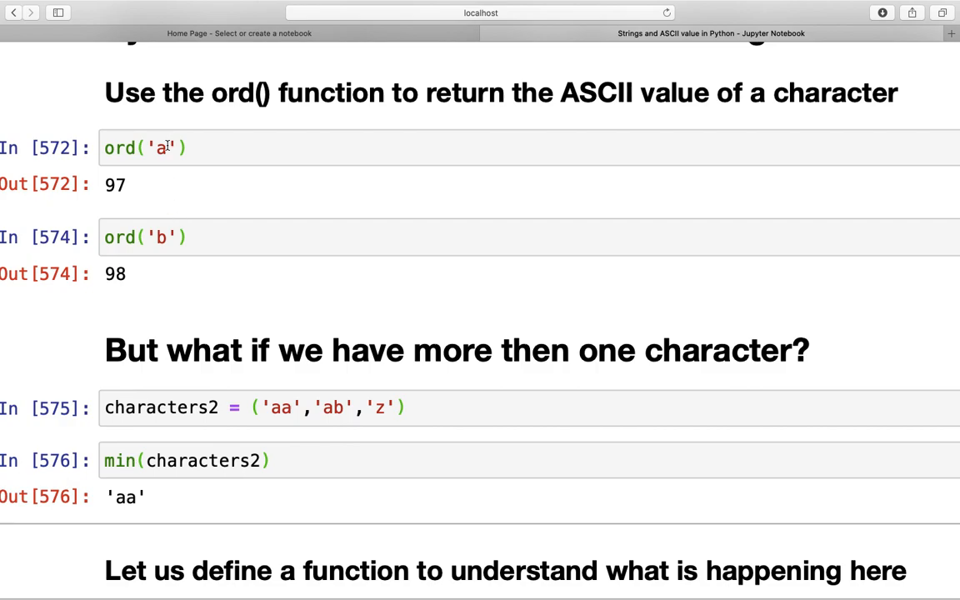
{"action": "type", "text": "a"}
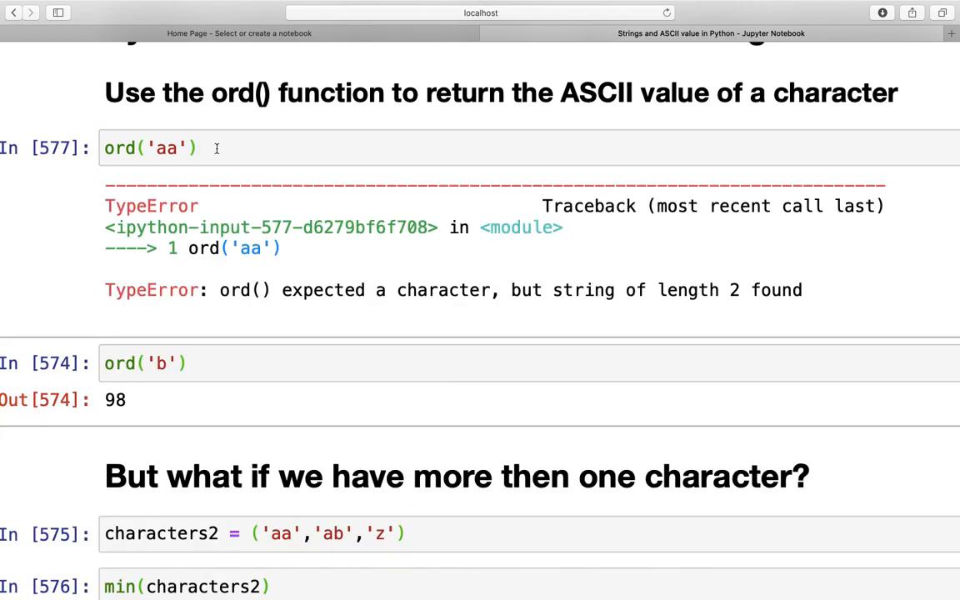
{"action": "left_click", "coordinate": [175, 147]}
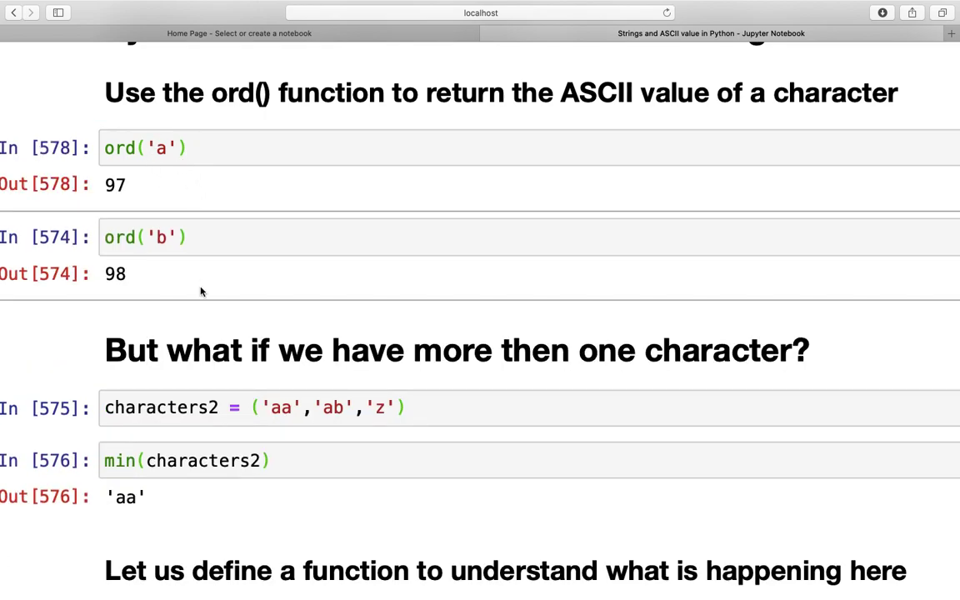
{"action": "mouse_move", "coordinate": [90, 369]}
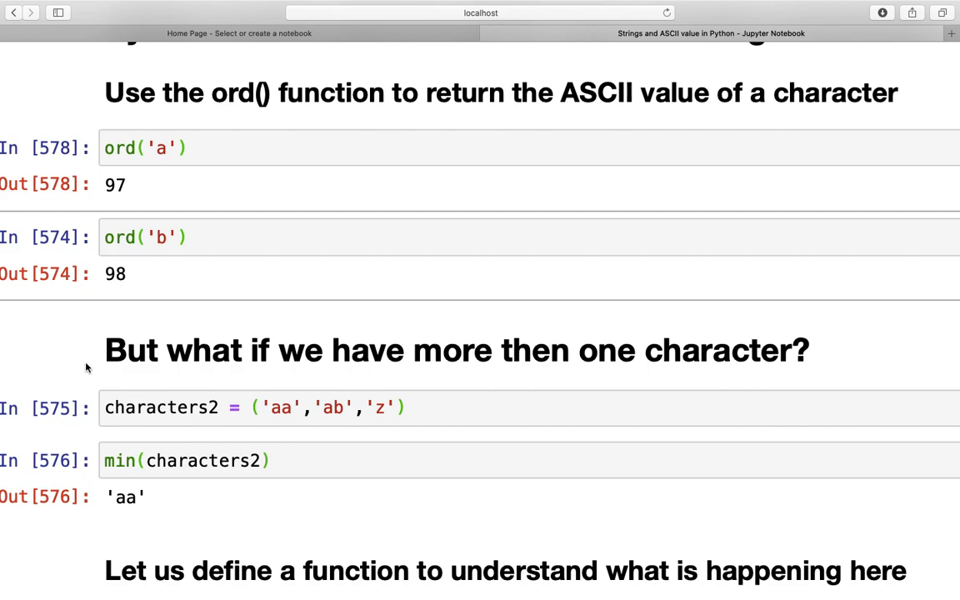
Step: Write def ASCII(string): return [ord(i) for i in string] in a new cell
{"action": "scroll", "scroll_direction": "down", "scroll_amount": 3}
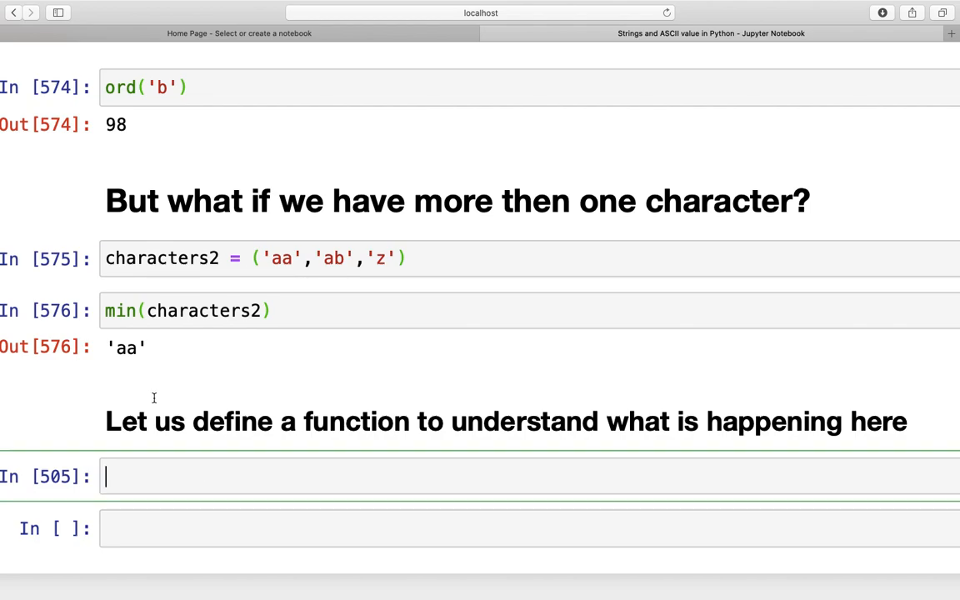
{"action": "mouse_move", "coordinate": [224, 342]}
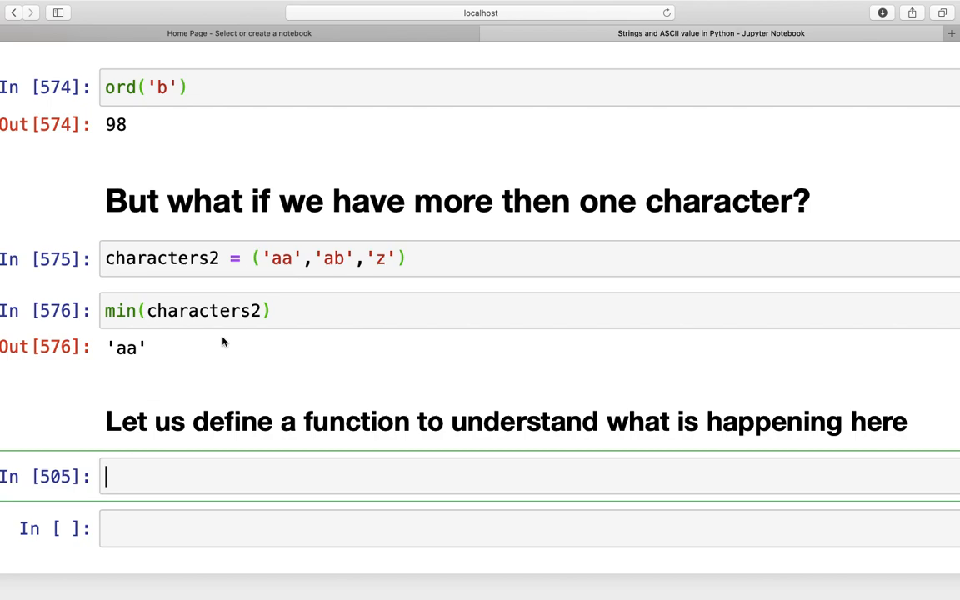
{"action": "scroll", "scroll_direction": "up", "scroll_amount": 3}
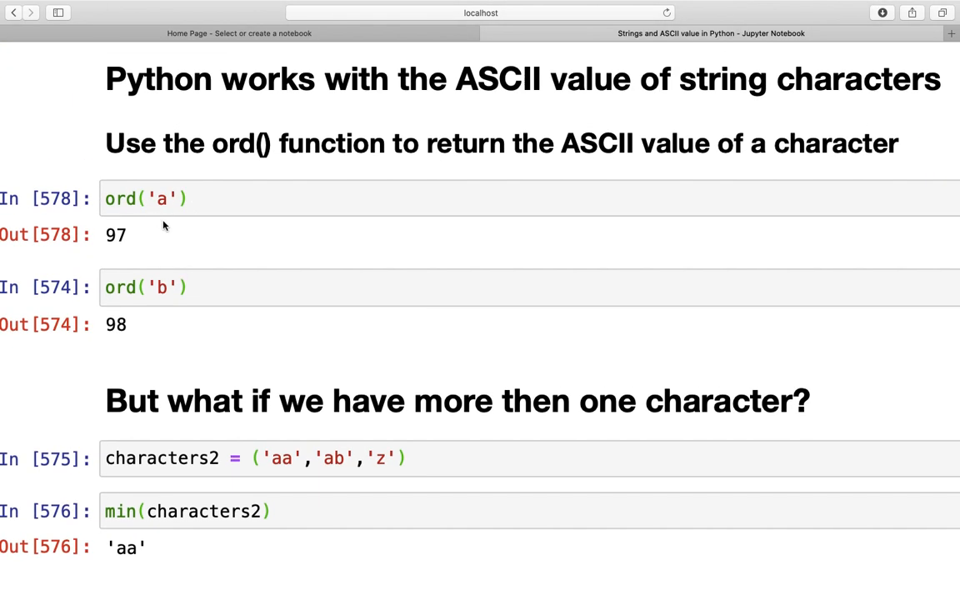
{"action": "scroll", "scroll_direction": "down", "scroll_amount": 3}
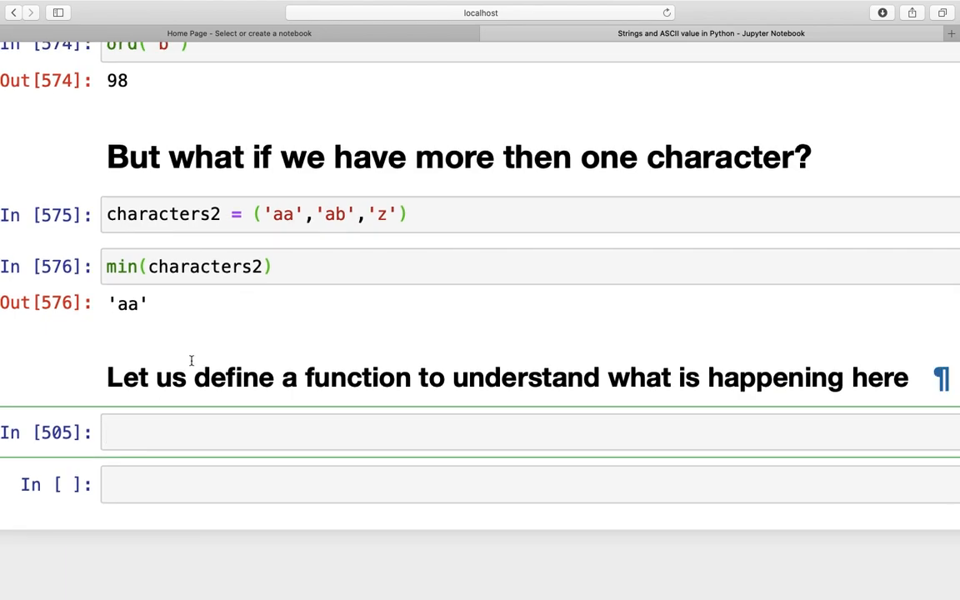
{"action": "type", "text": "def"}
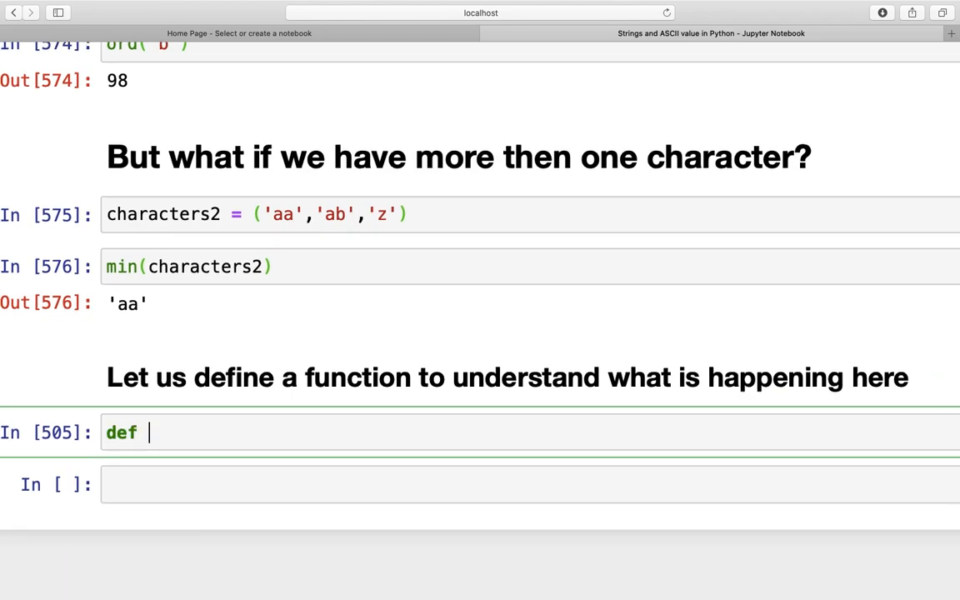
{"action": "type", "text": "ASCII(s"}
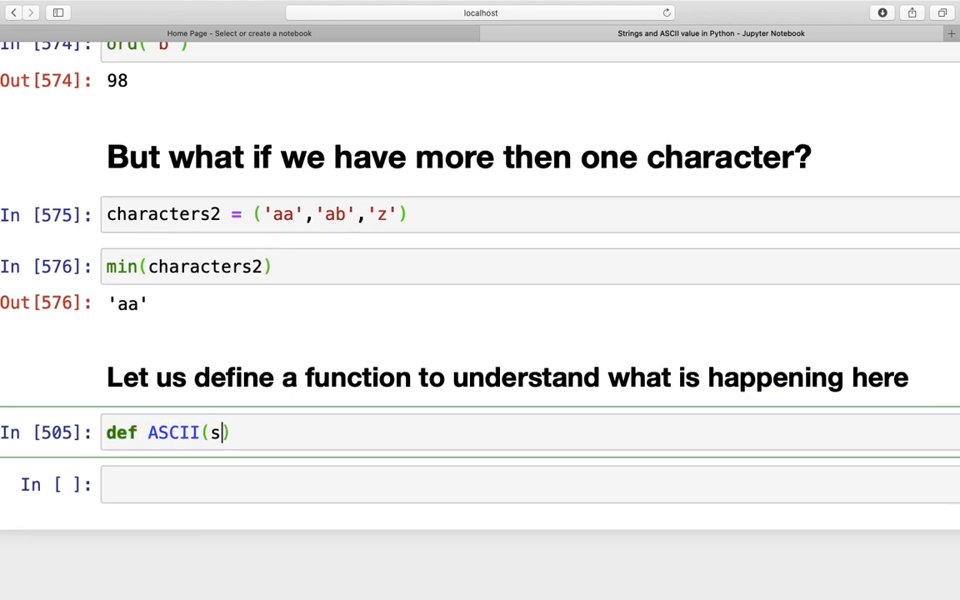
{"action": "type", "text": "tring"}
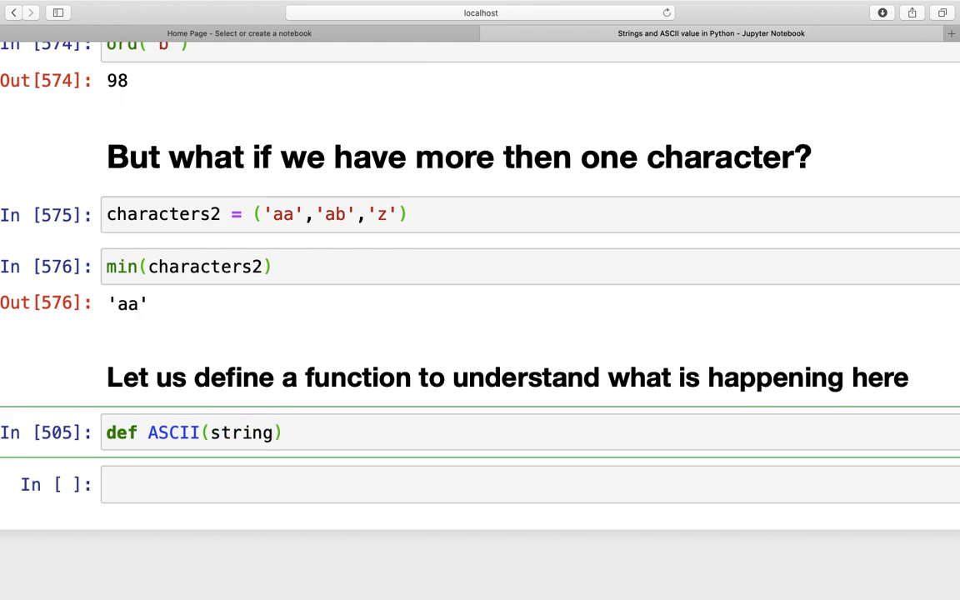
{"action": "type", "text": ":"}
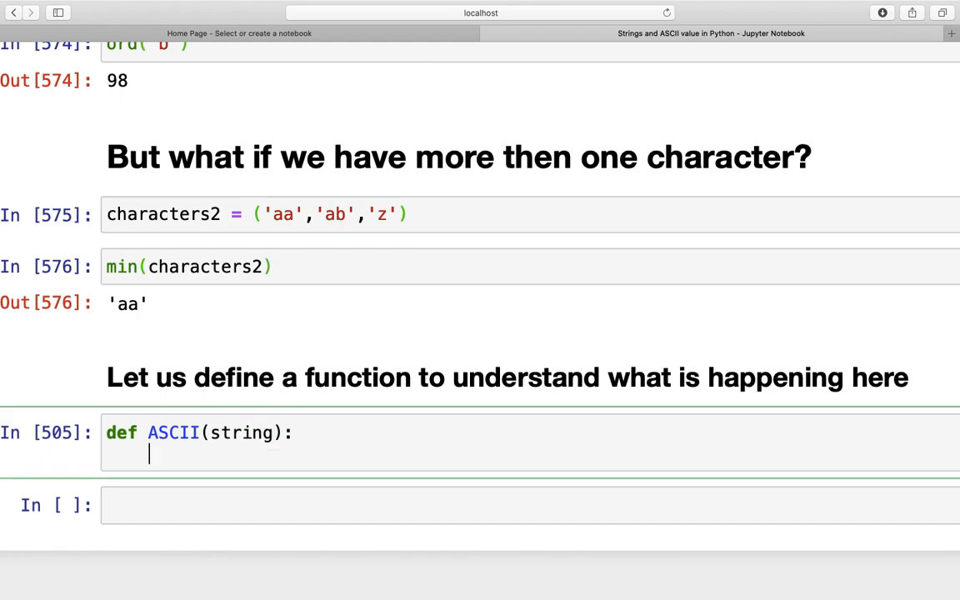
{"action": "type", "text": "return"}
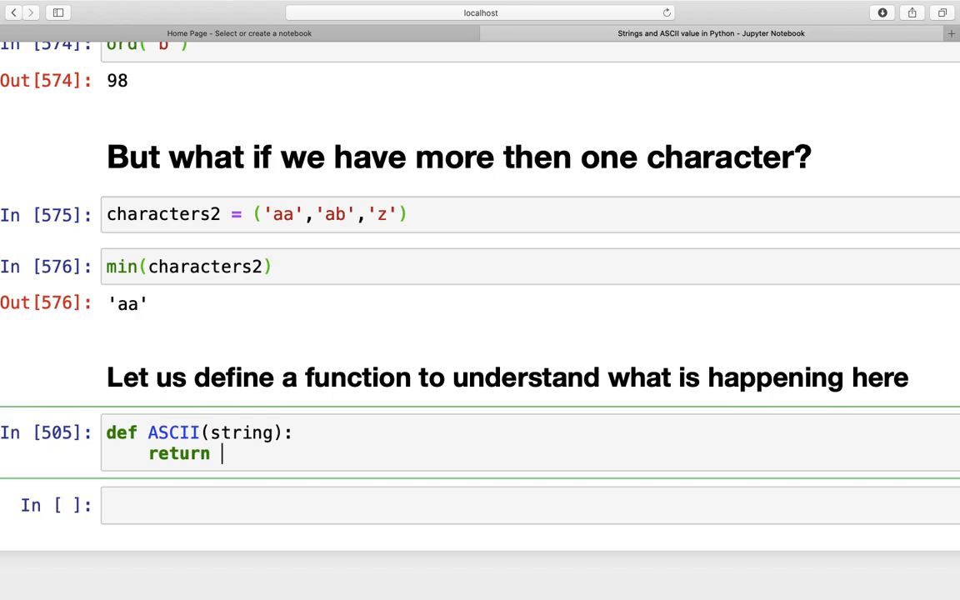
{"action": "type", "text": "[]"}
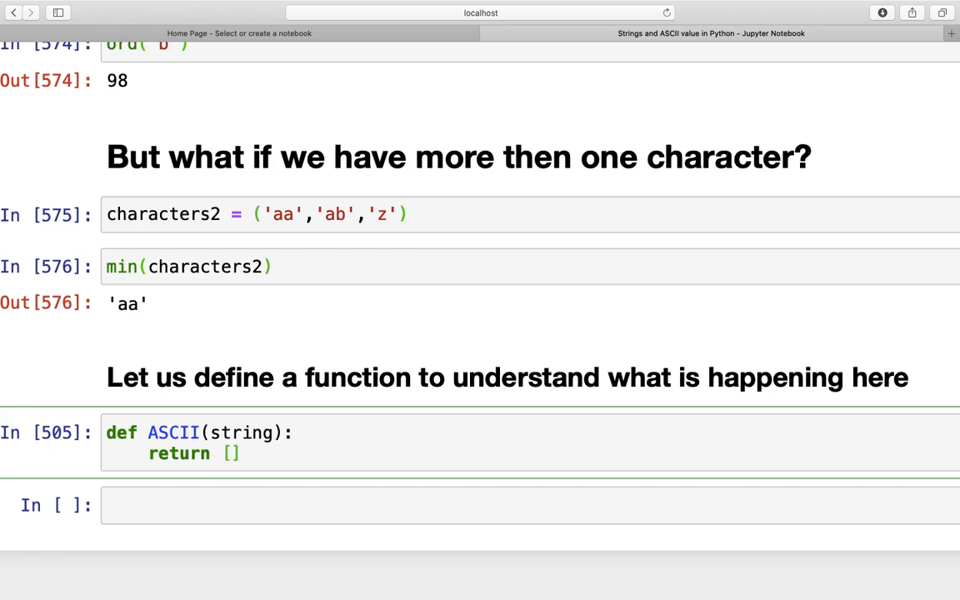
{"action": "type", "text": "or"}
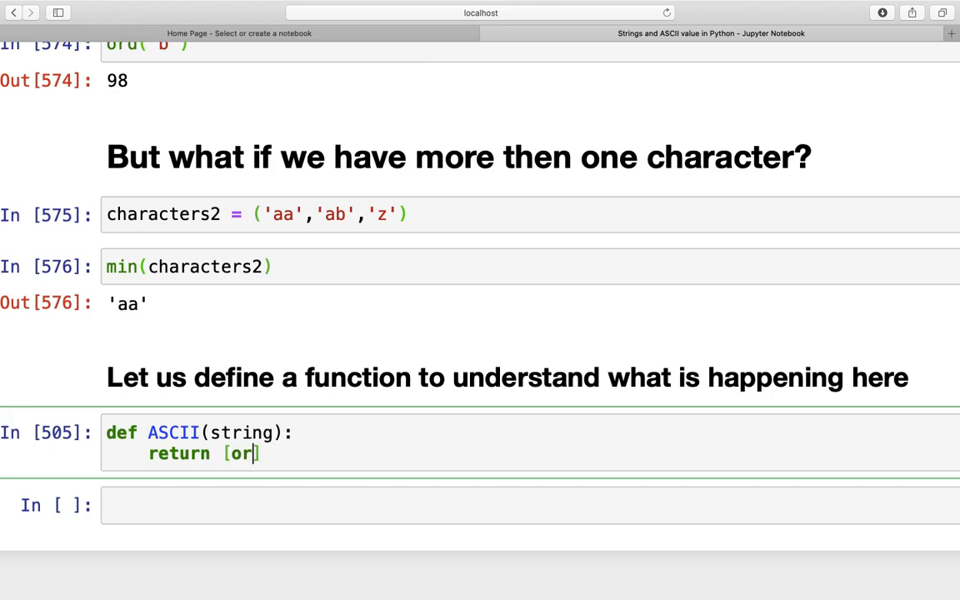
{"action": "type", "text": "d()"}
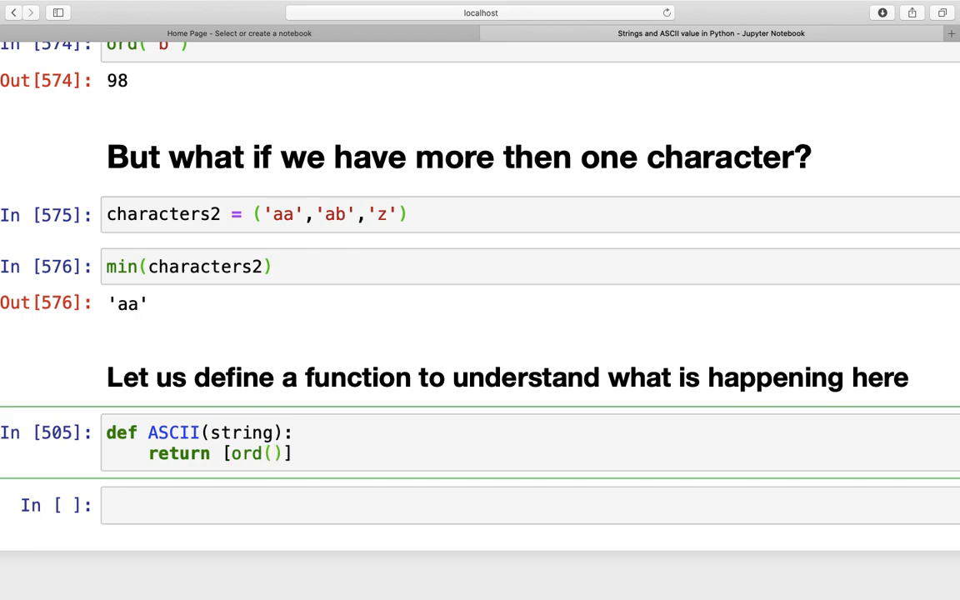
{"action": "type", "text": "i"}
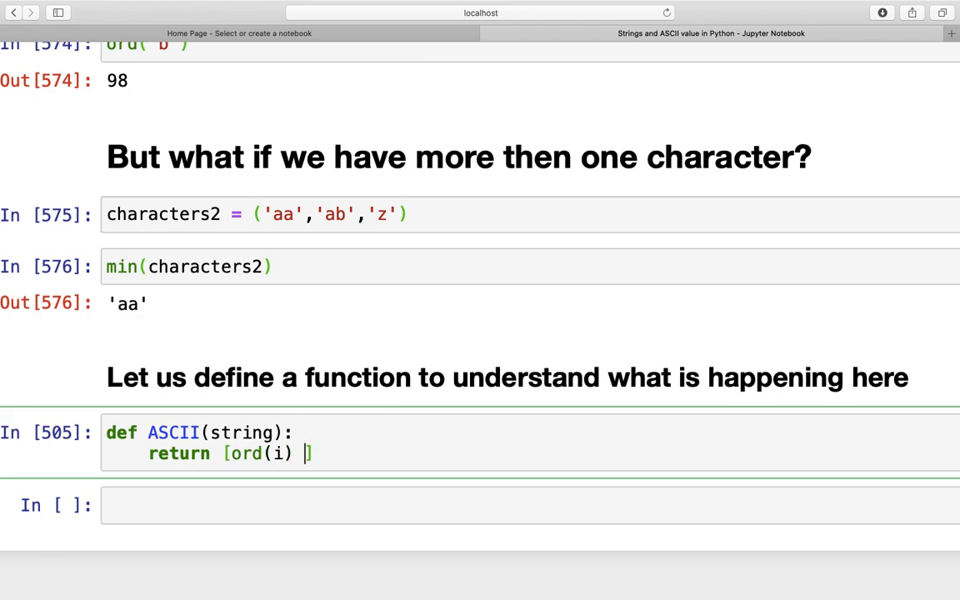
{"action": "type", "text": "for i i"}
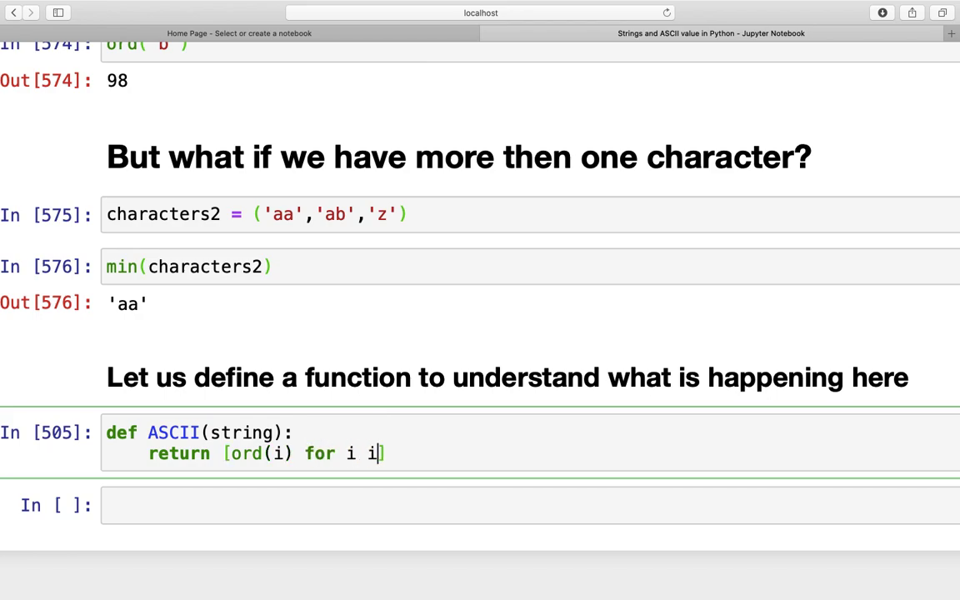
{"action": "type", "text": "n string"}
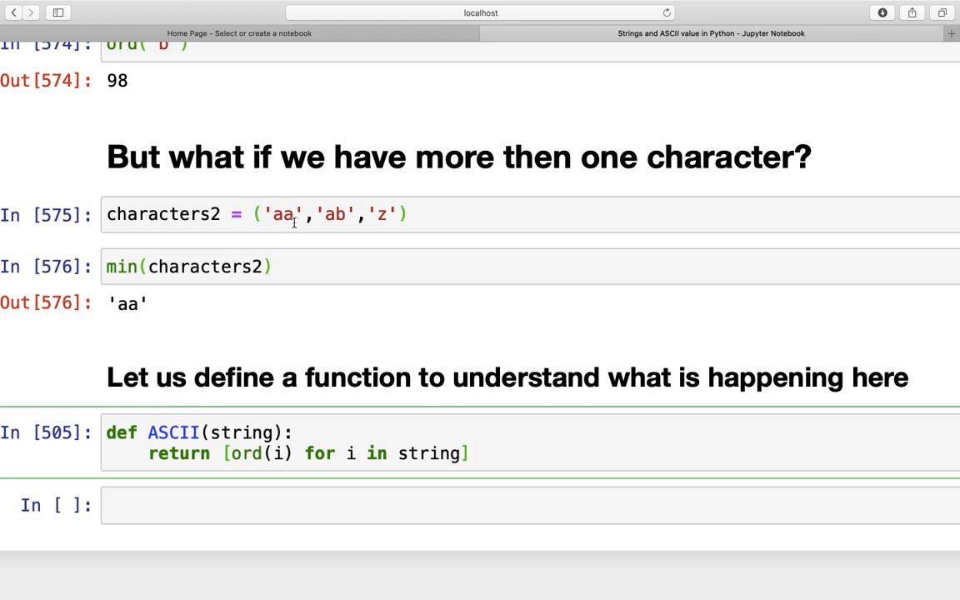
{"action": "mouse_move", "coordinate": [486, 456]}
{"action": "type", "text": "AS"}
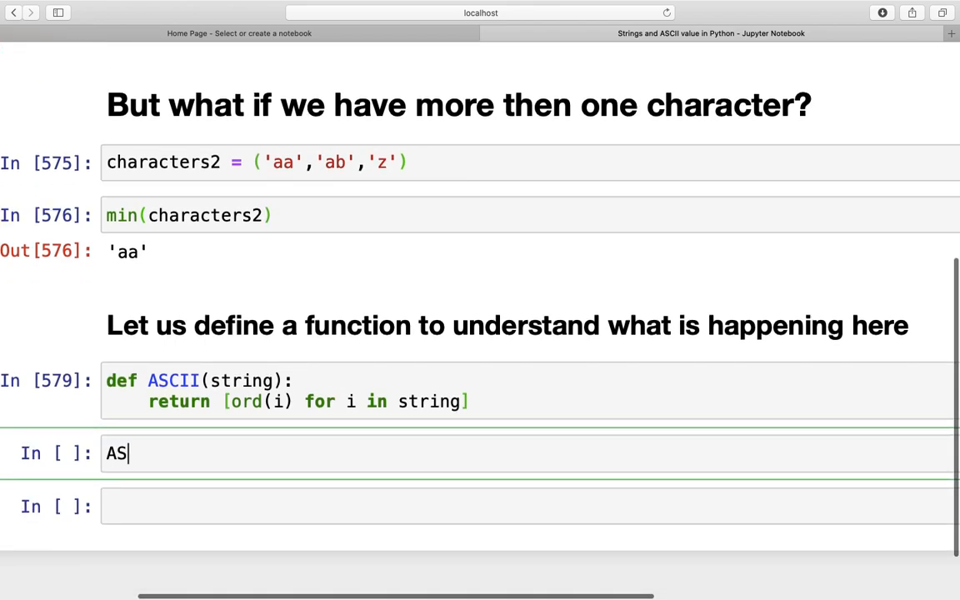
Step: Evaluate ASCII('aa'), ASCII('ab') and ASCII('z') to get [97, 97], [97, 98] and [122]
{"action": "type", "text": "CI"}
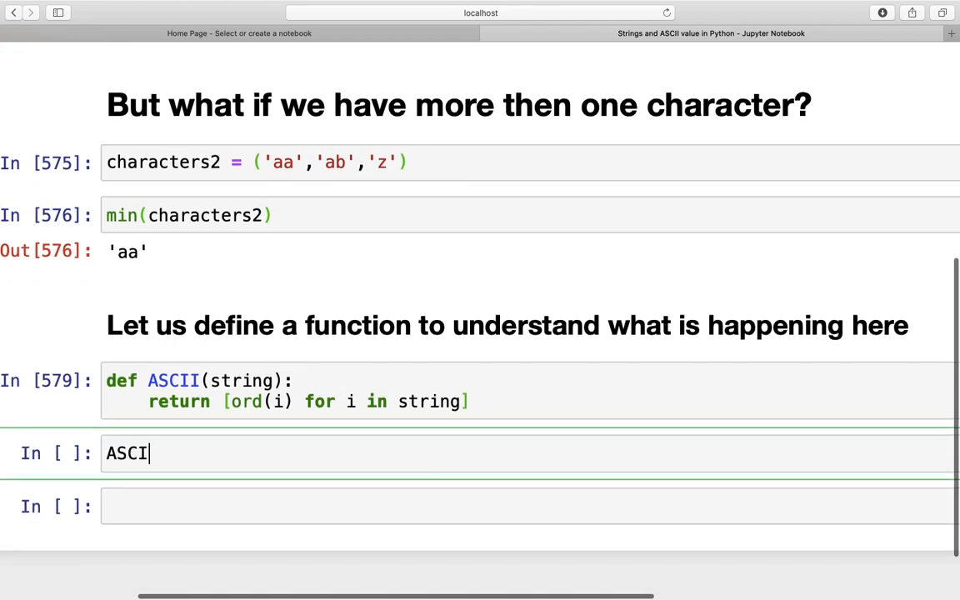
{"action": "type", "text": "('aa')"}
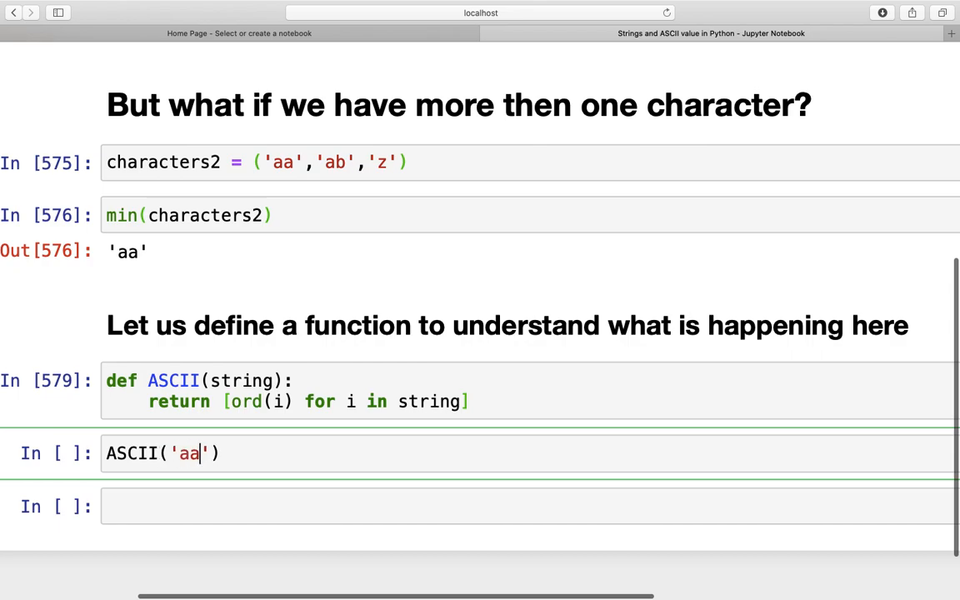
{"action": "key", "text": "Shift+Return"}
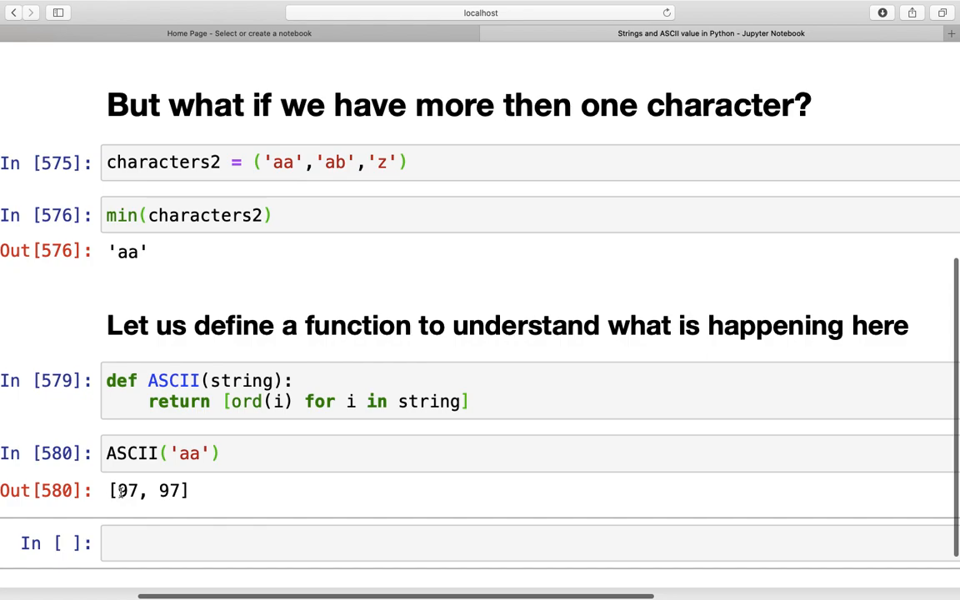
{"action": "mouse_move", "coordinate": [179, 511]}
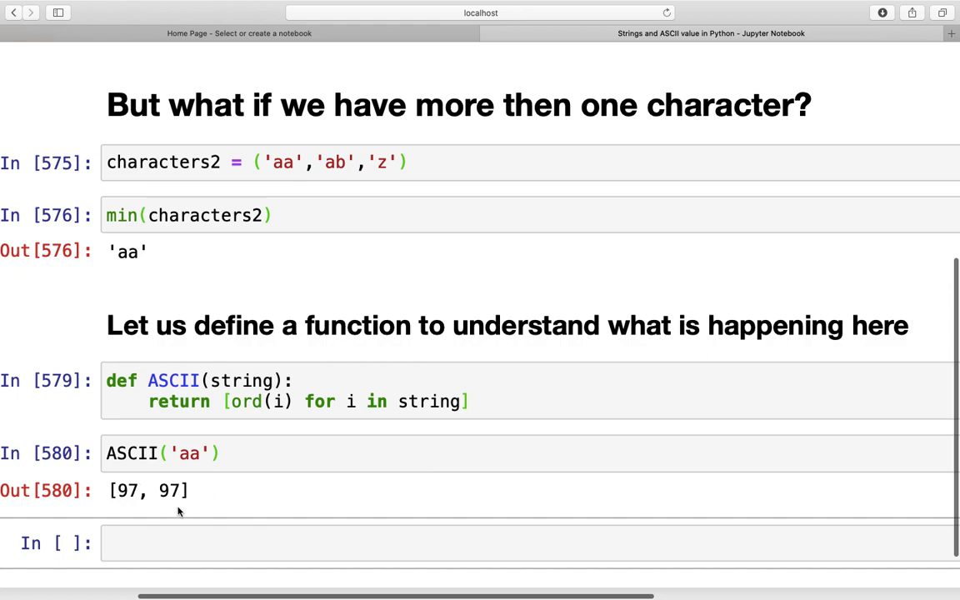
{"action": "type", "text": "ASCII"}
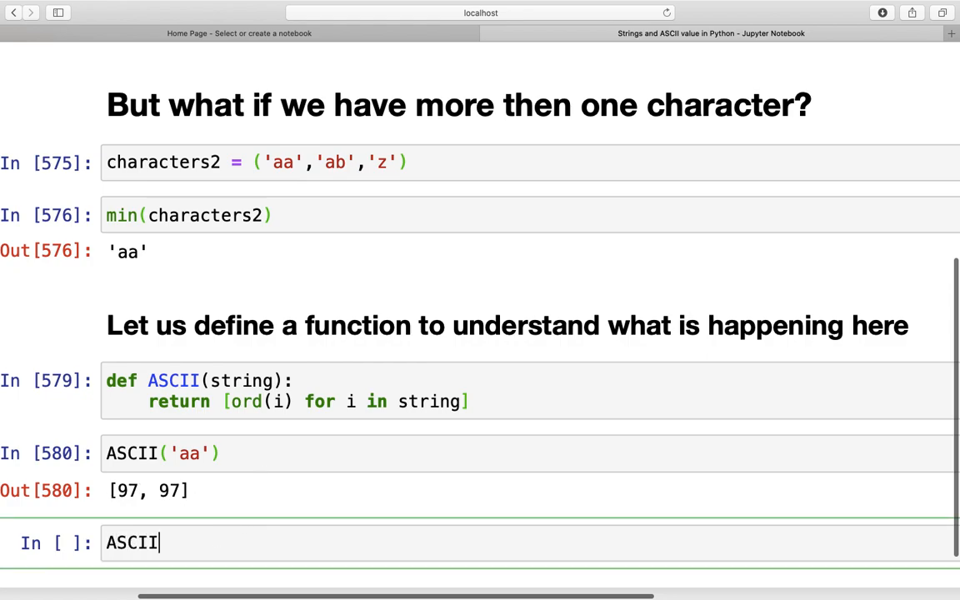
{"action": "type", "text": "('ab')"}
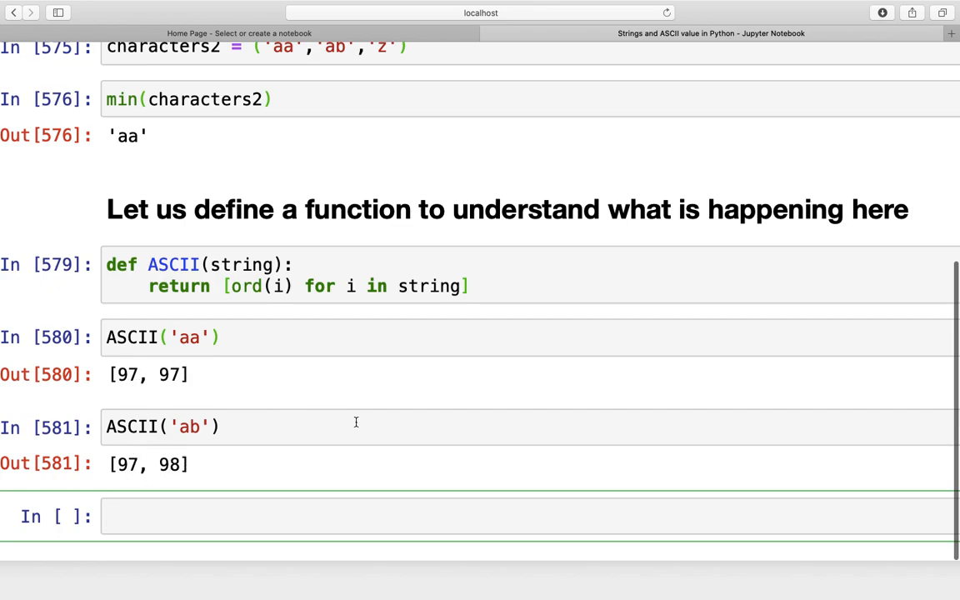
{"action": "type", "text": "ASCII("}
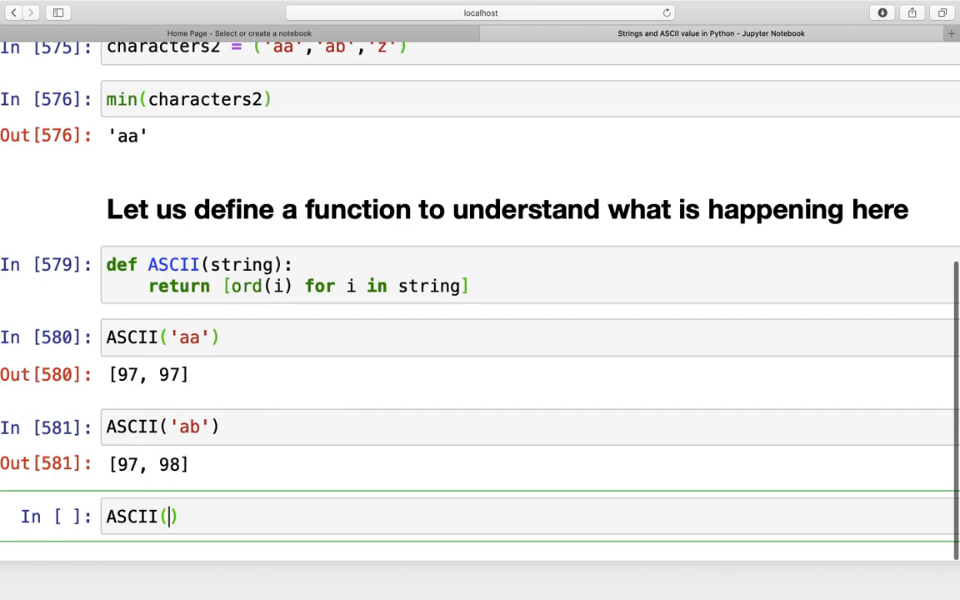
{"action": "type", "text": "'z'"}
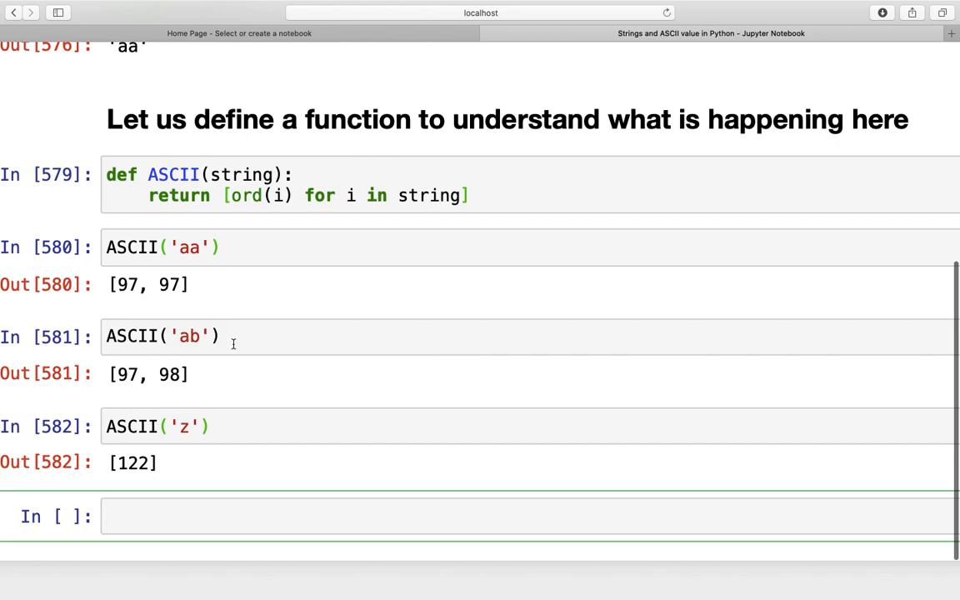
{"action": "scroll", "scroll_direction": "up", "scroll_amount": 3}
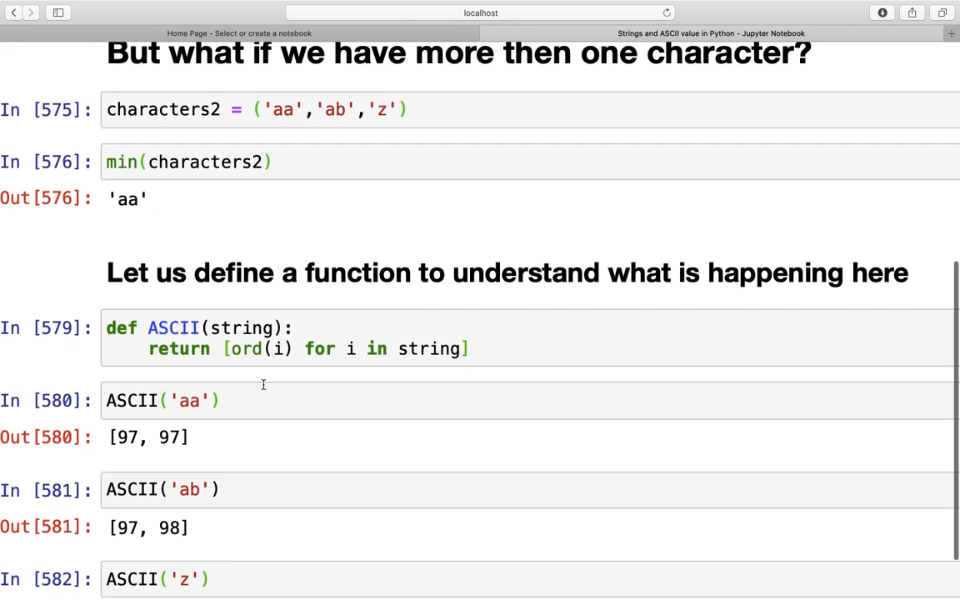
{"action": "scroll", "scroll_direction": "down", "scroll_amount": 3}
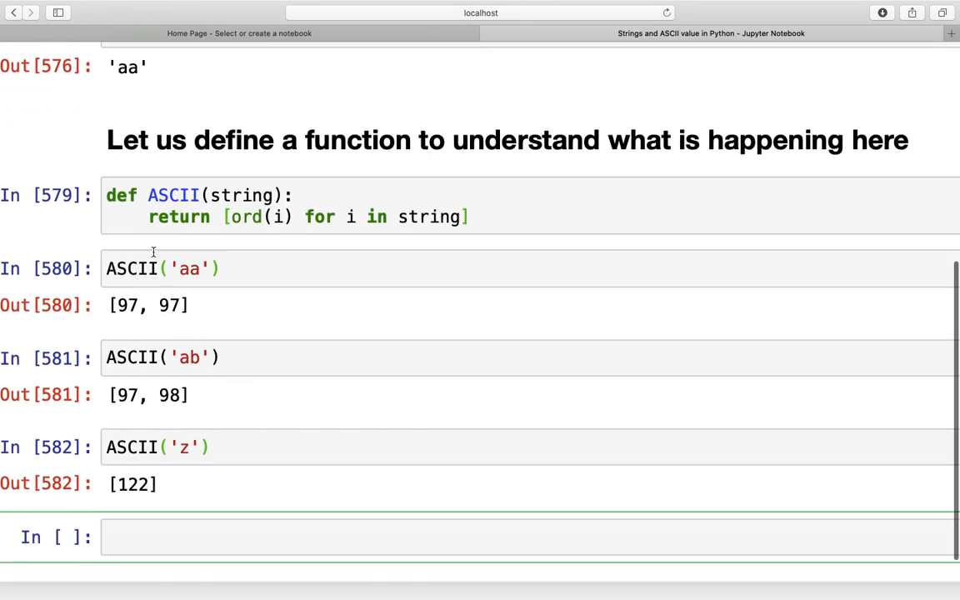
{"action": "mouse_move", "coordinate": [170, 308]}
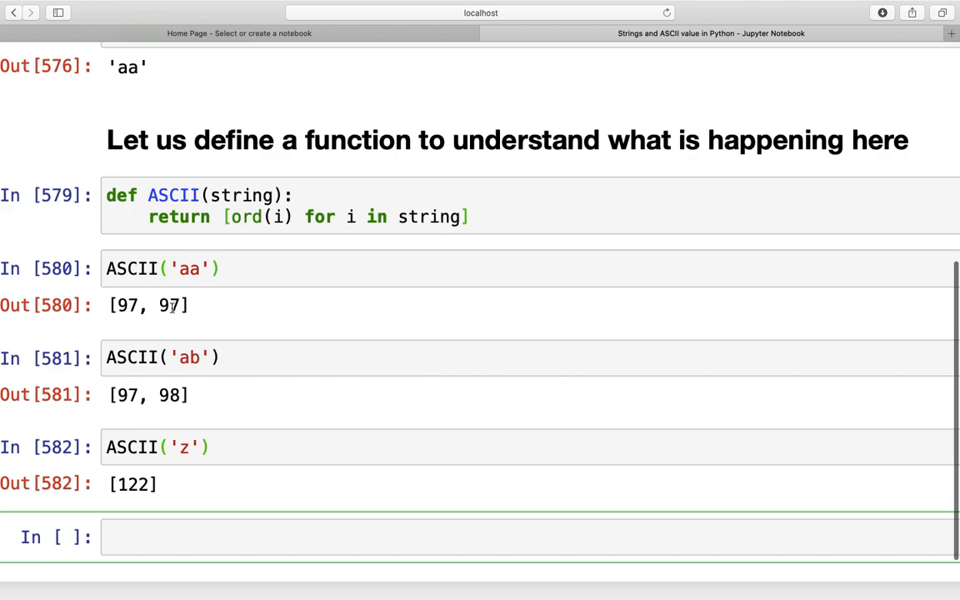
Step: Change 'ab' to 'aB' in characters2 and the ASCII cell, rerunning so min gives 'aB' and codes [97, 66]
{"action": "scroll", "scroll_direction": "up", "scroll_amount": 3}
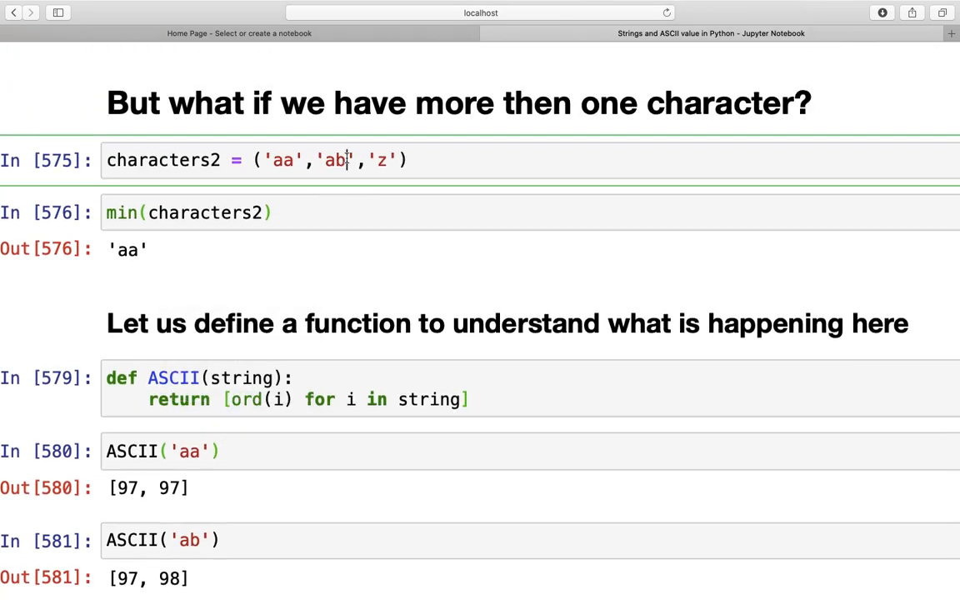
{"action": "type", "text": "B"}
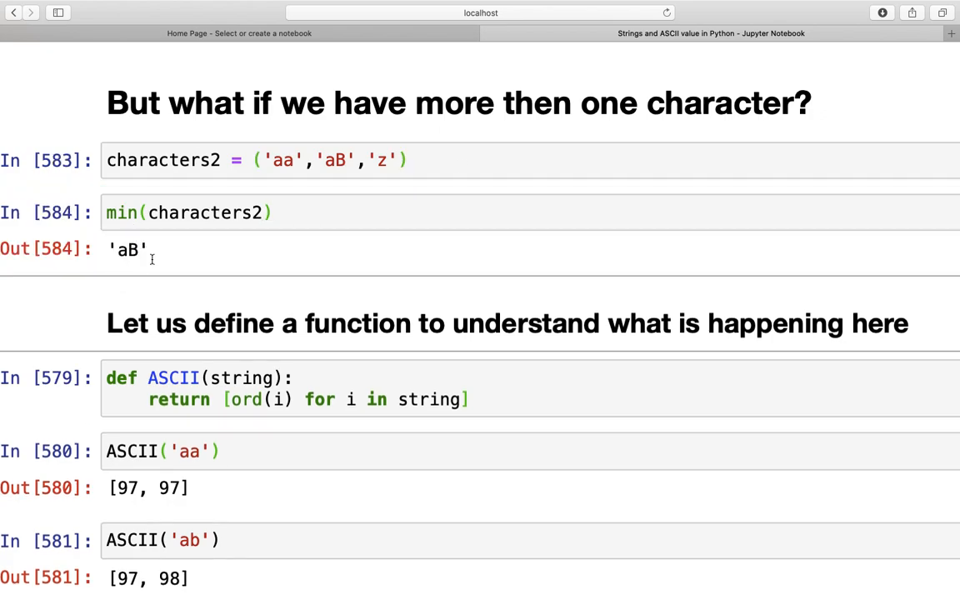
{"action": "mouse_move", "coordinate": [326, 275]}
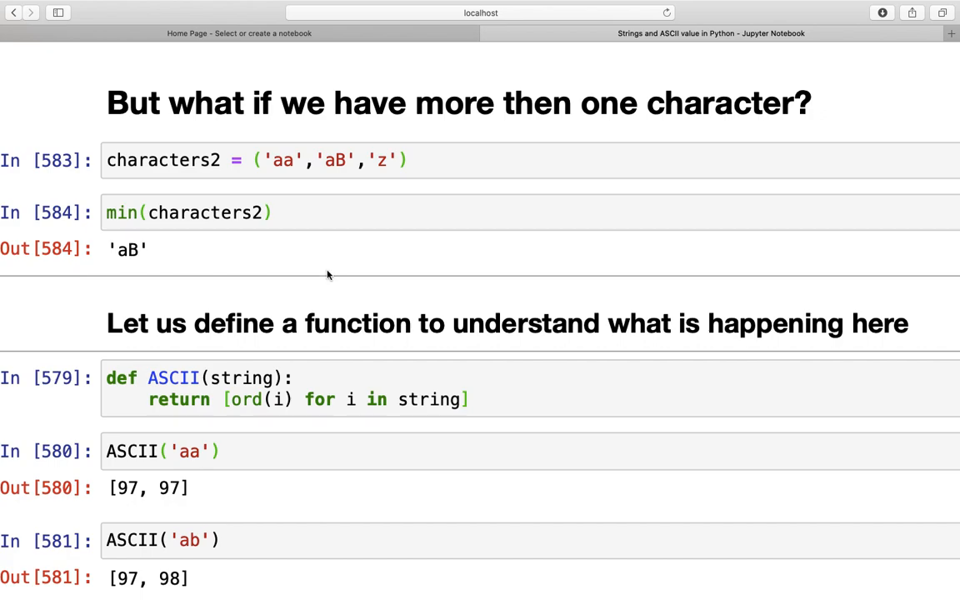
{"action": "scroll", "scroll_direction": "down", "scroll_amount": 3}
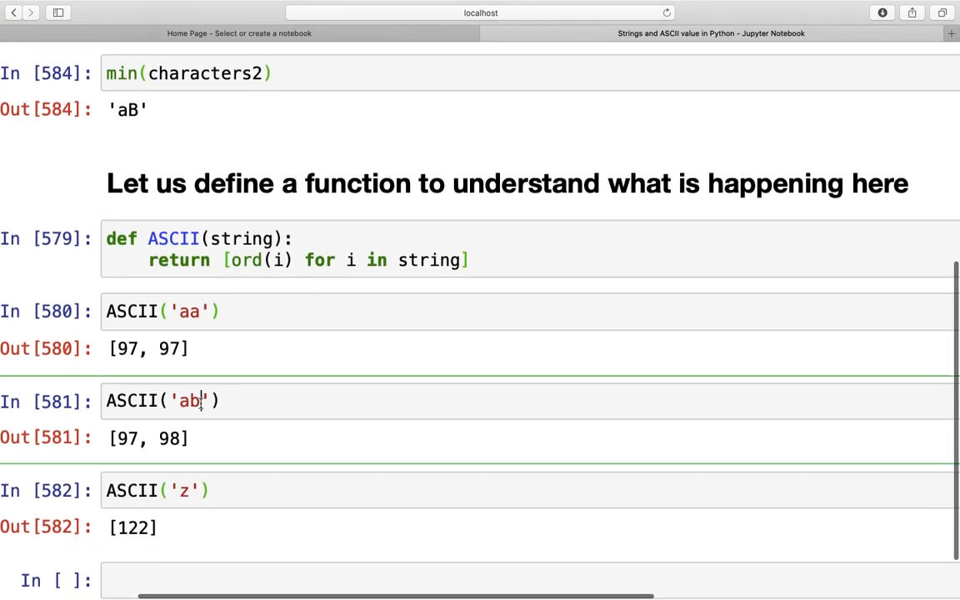
{"action": "type", "text": "B"}
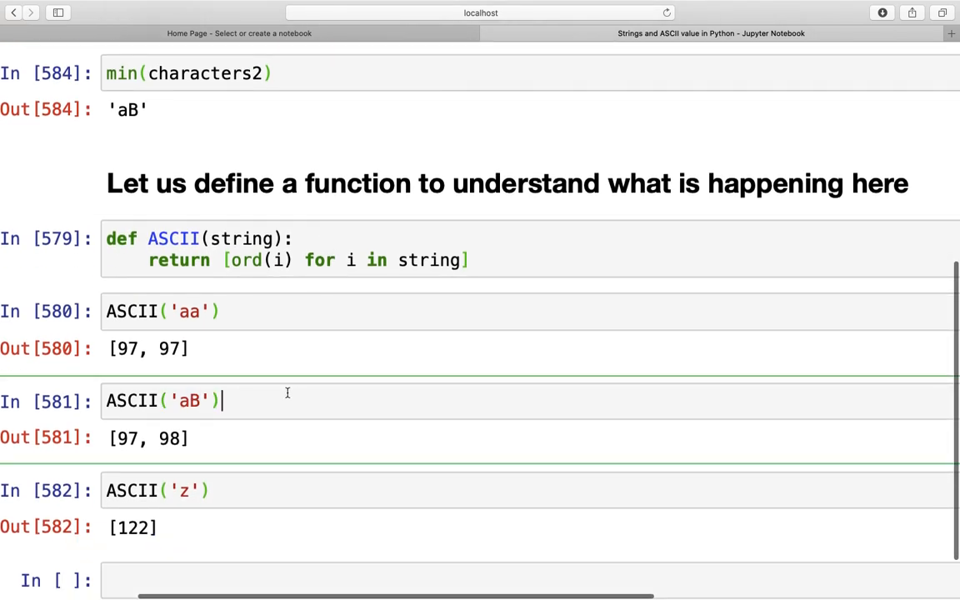
{"action": "key", "text": "shift+Return"}
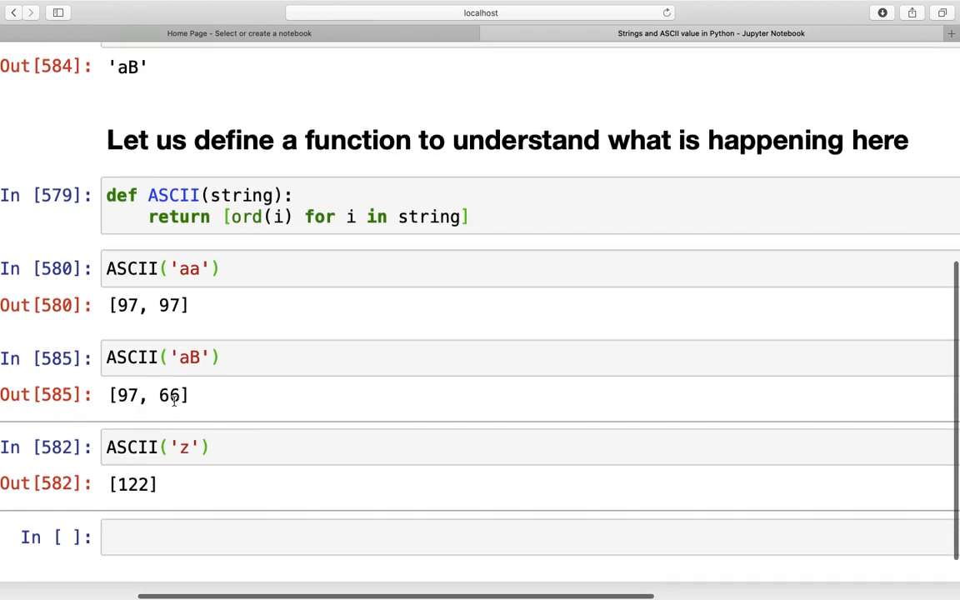
{"action": "mouse_move", "coordinate": [170, 423]}
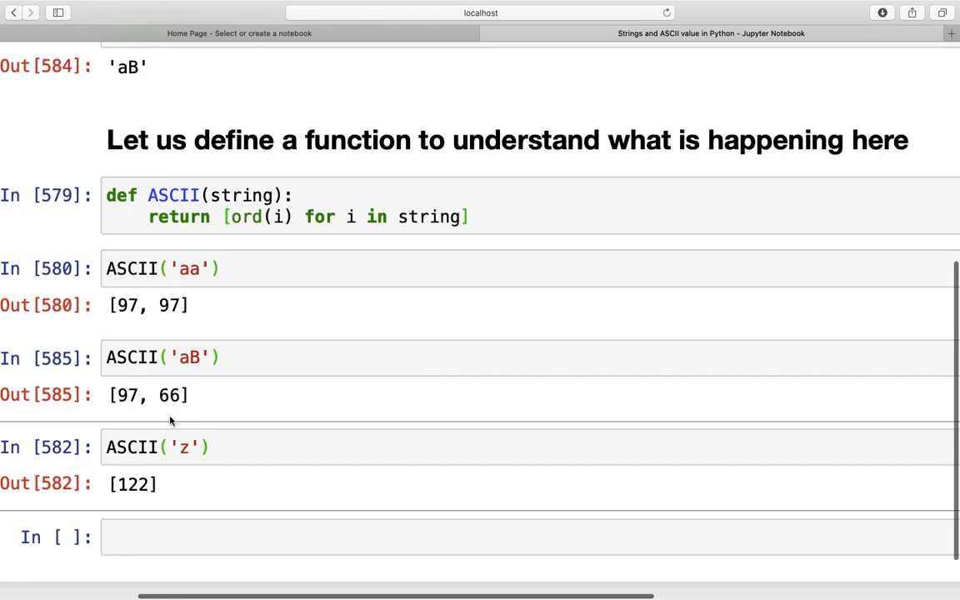
{"action": "mouse_move", "coordinate": [177, 447]}
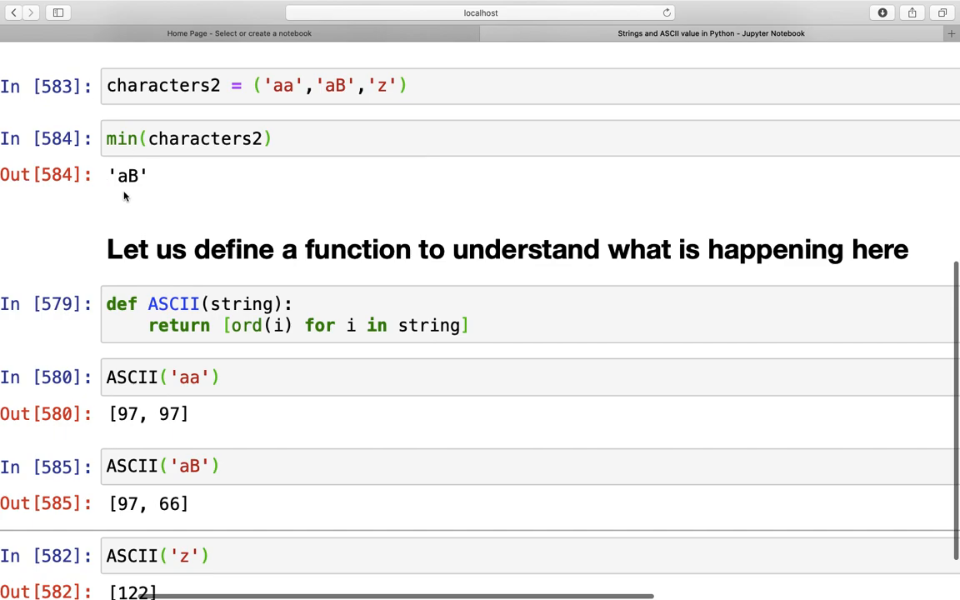
{"action": "scroll", "scroll_direction": "down", "scroll_amount": 3}
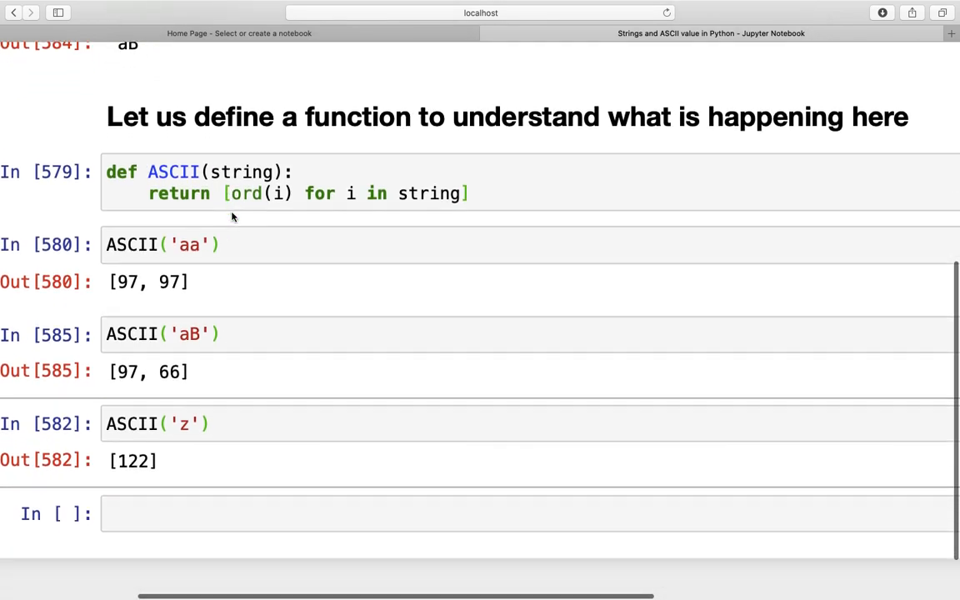